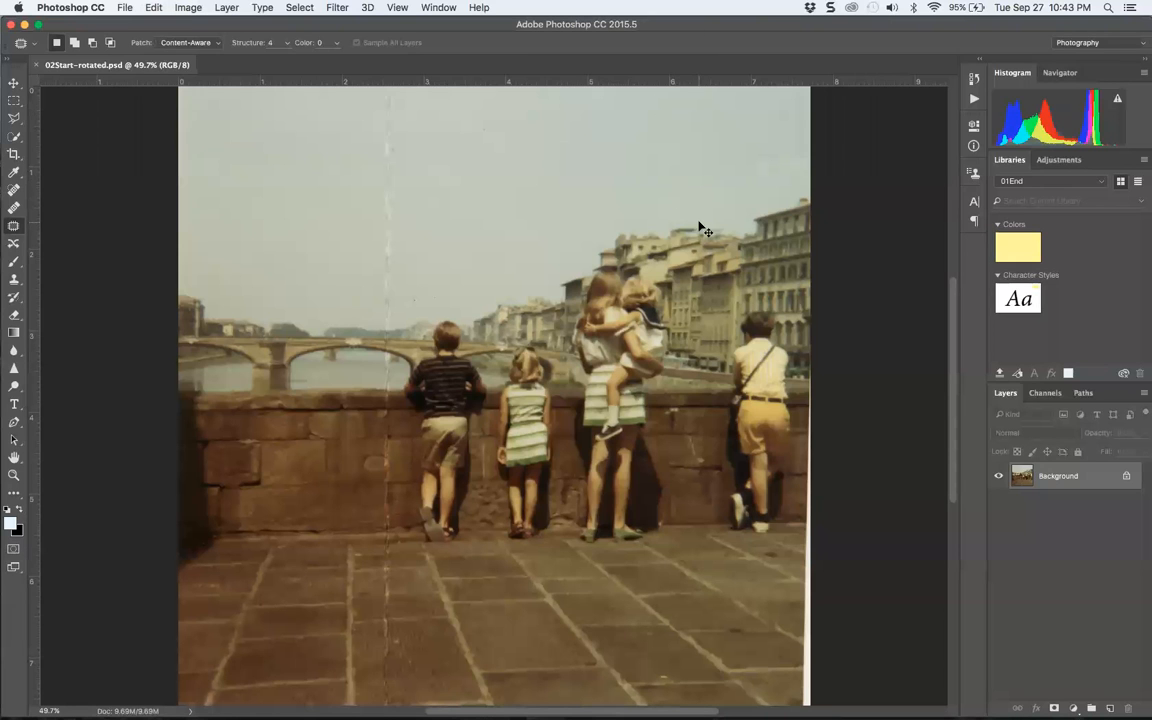
mouse_move(295, 68)
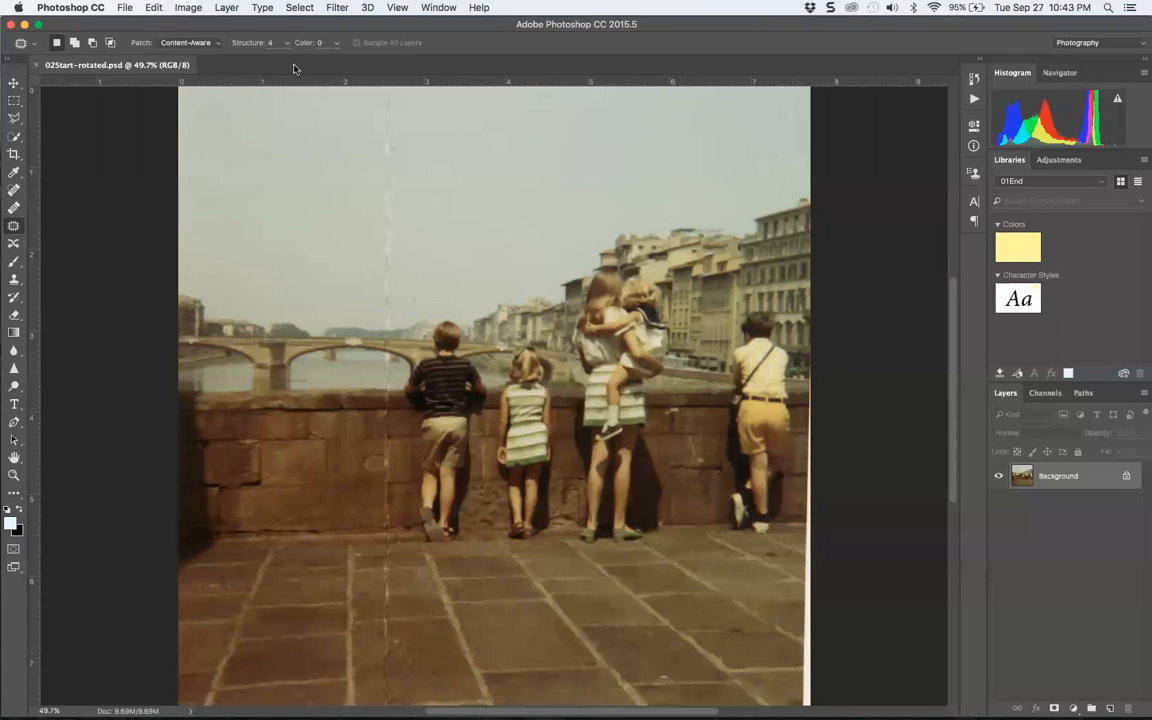
mouse_move(220, 125)
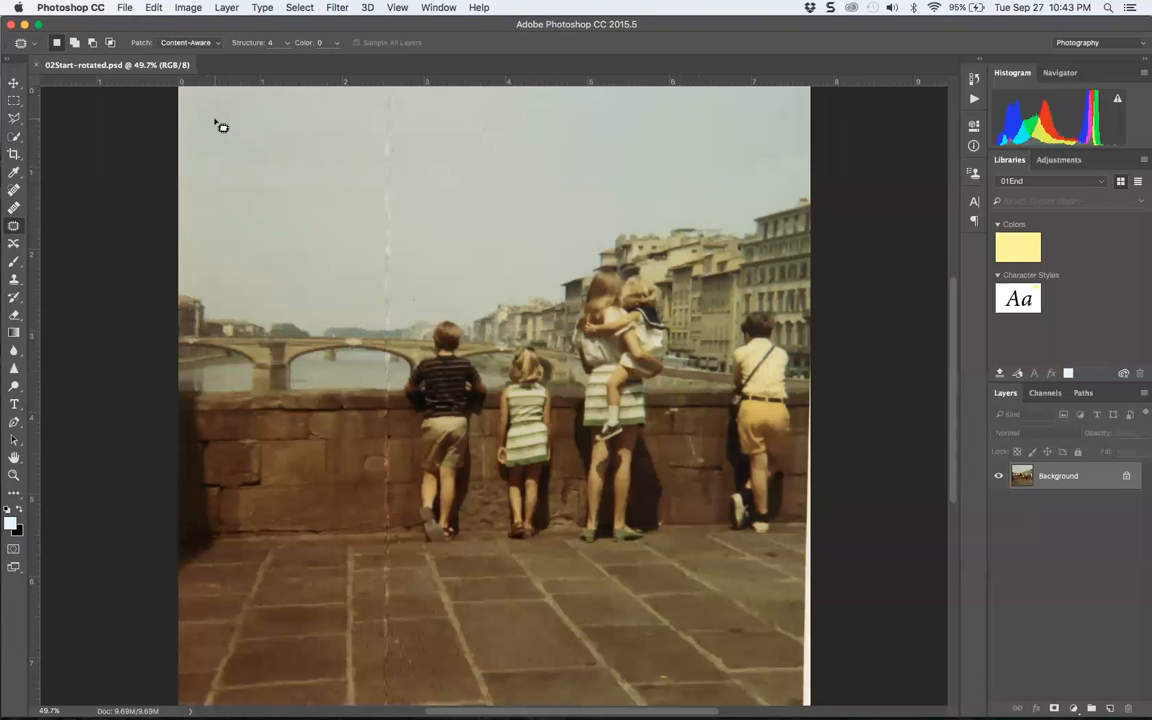
mouse_move(350, 70)
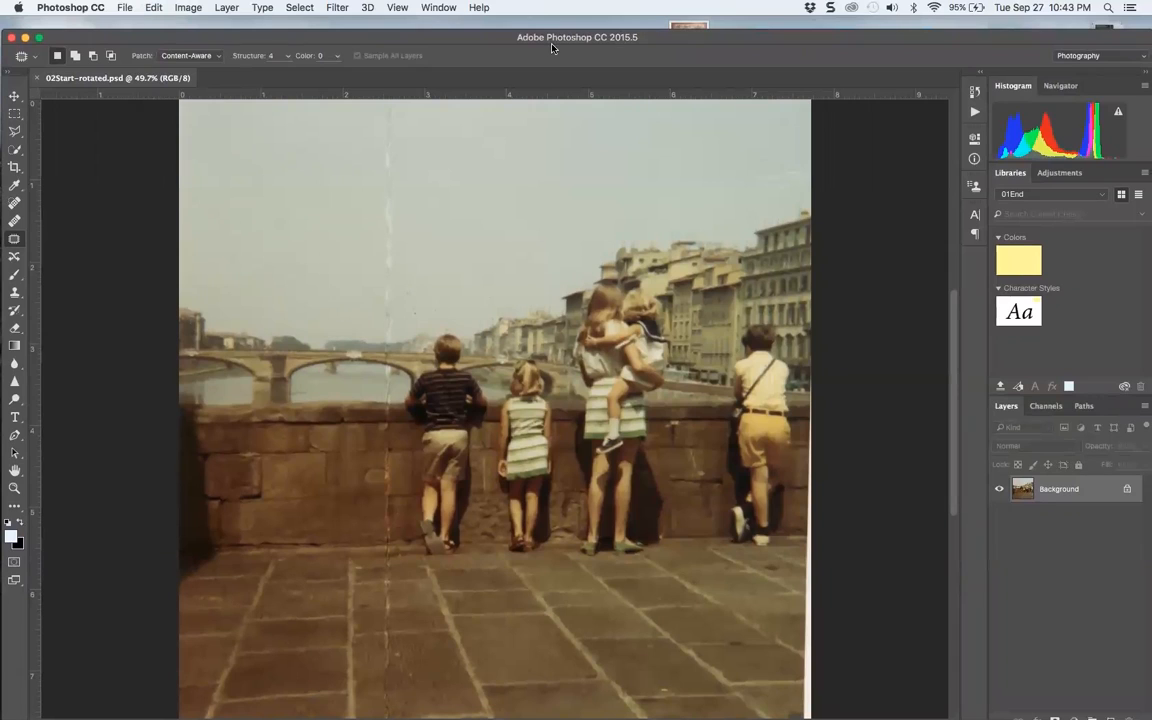
mouse_move(538, 263)
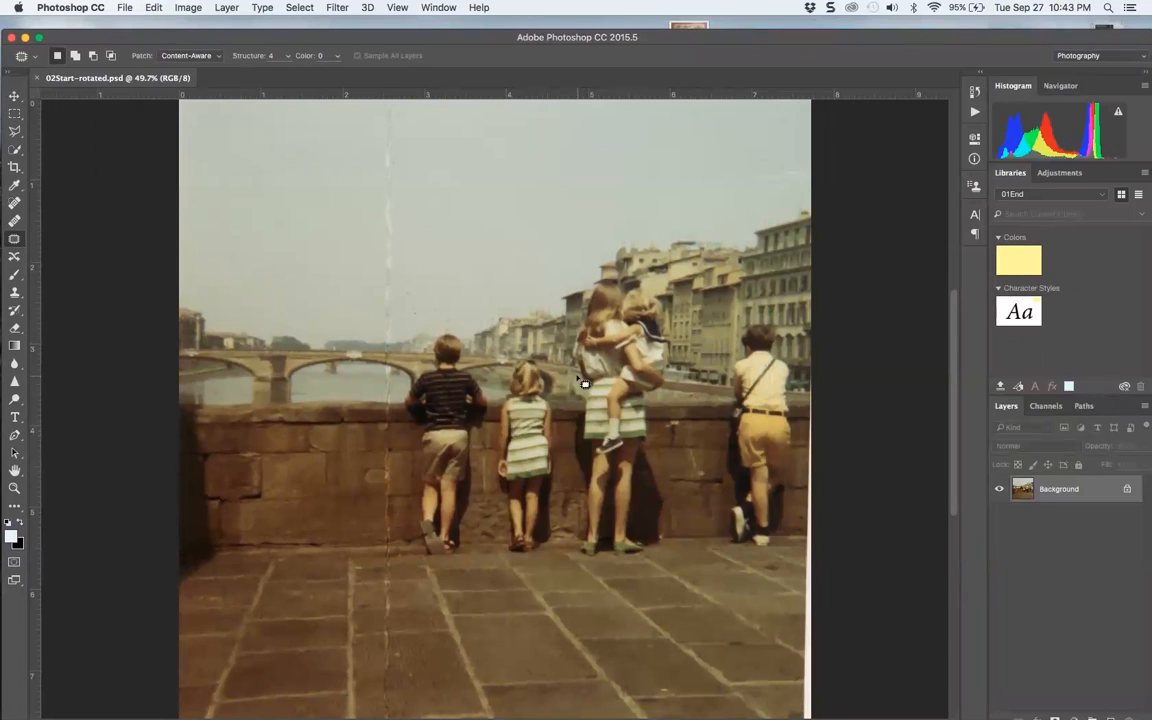
mouse_move(745, 232)
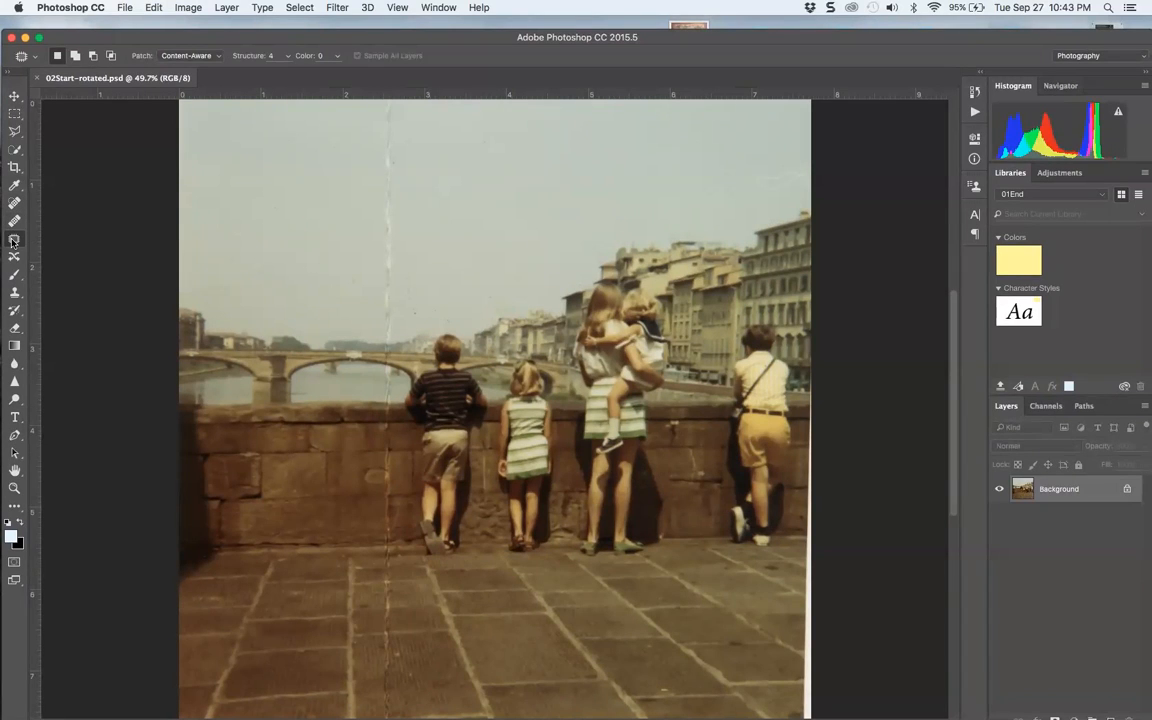
mouse_move(14, 239)
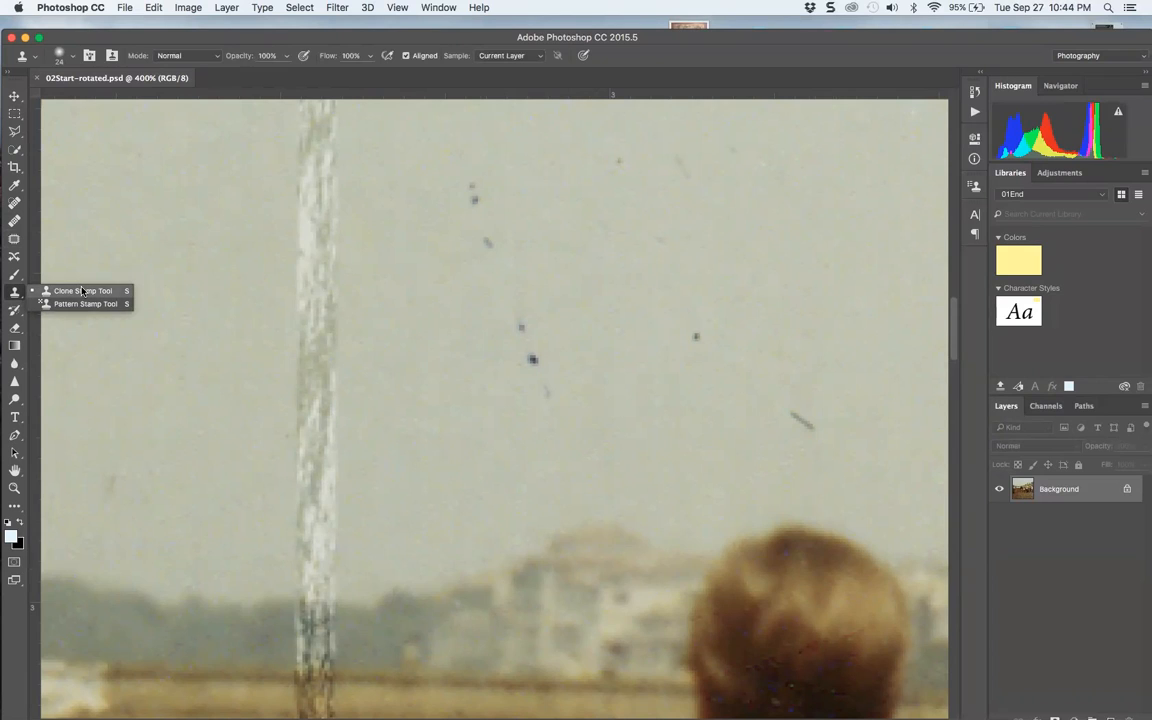
mouse_move(678, 324)
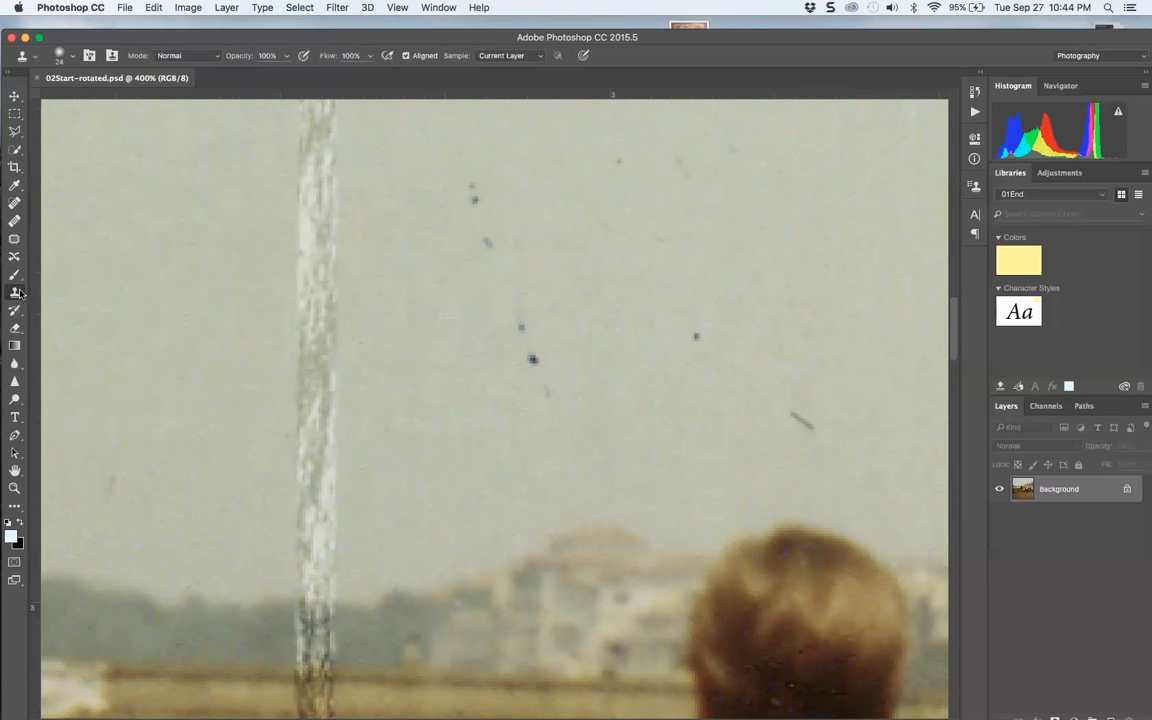
mouse_move(410, 309)
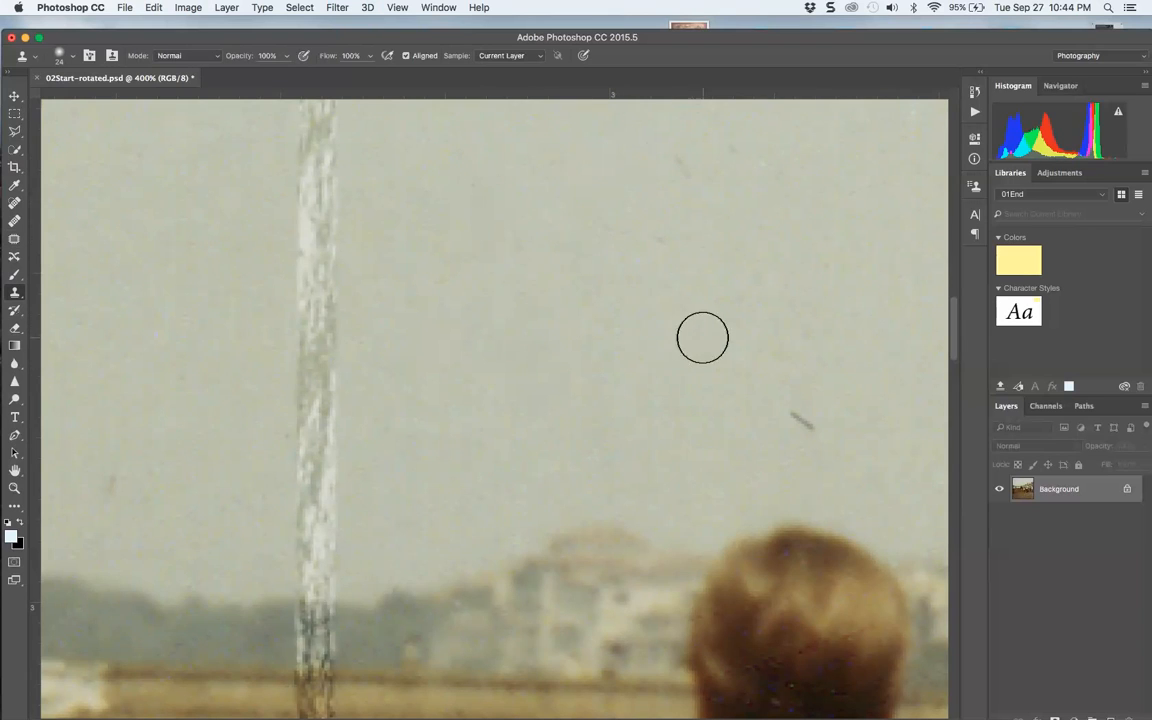
mouse_move(719, 411)
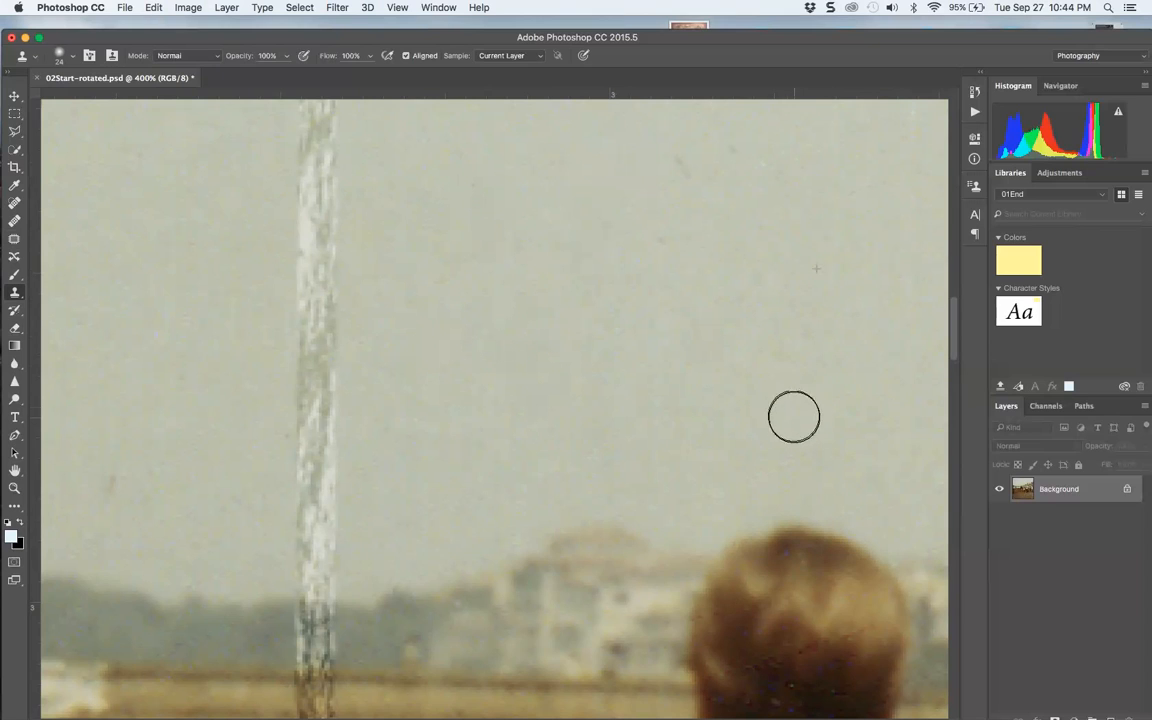
mouse_move(682, 167)
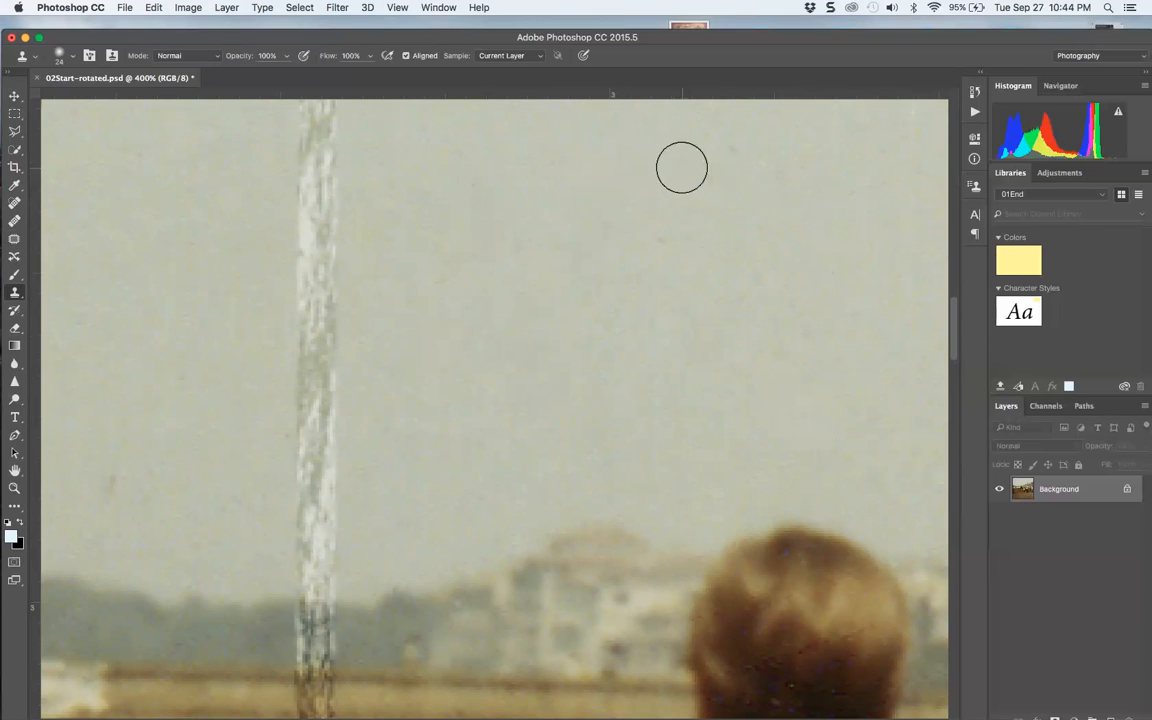
mouse_move(576, 282)
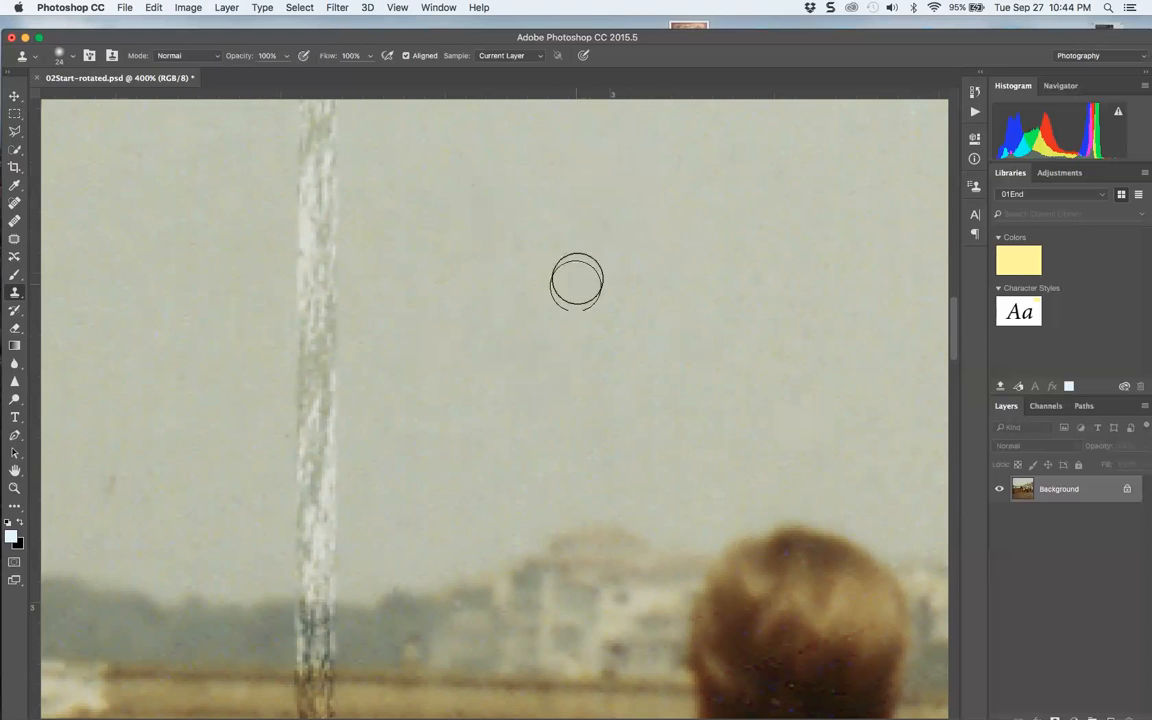
mouse_move(493, 343)
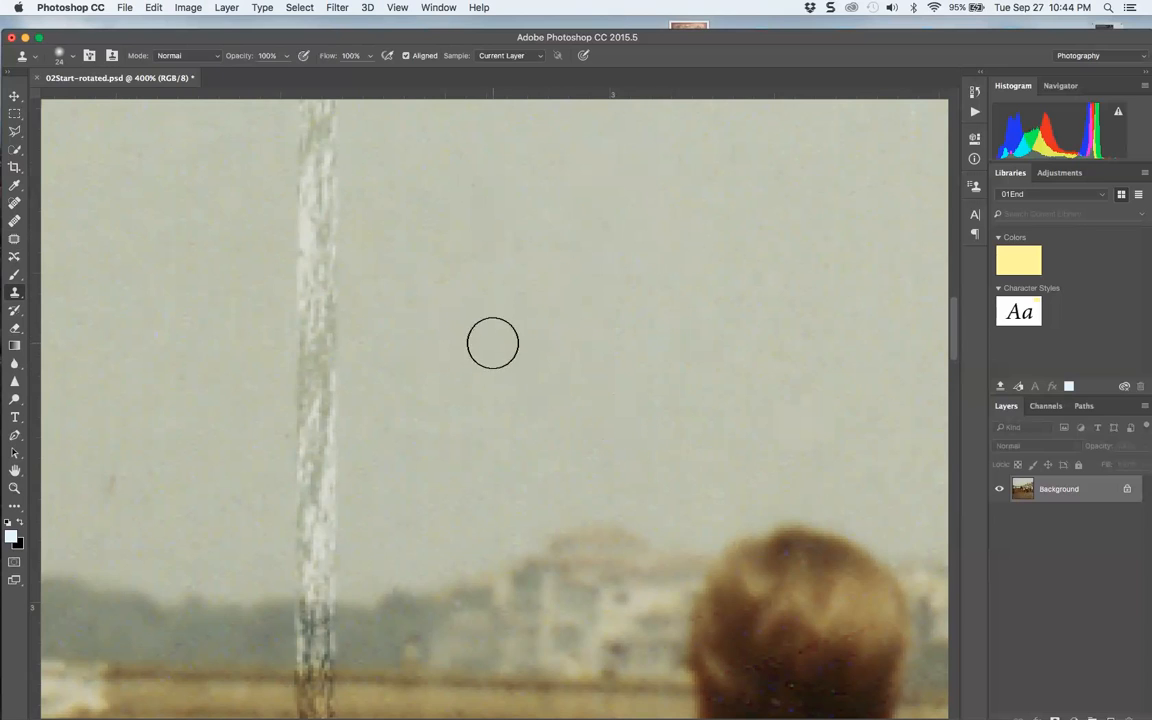
mouse_move(427, 235)
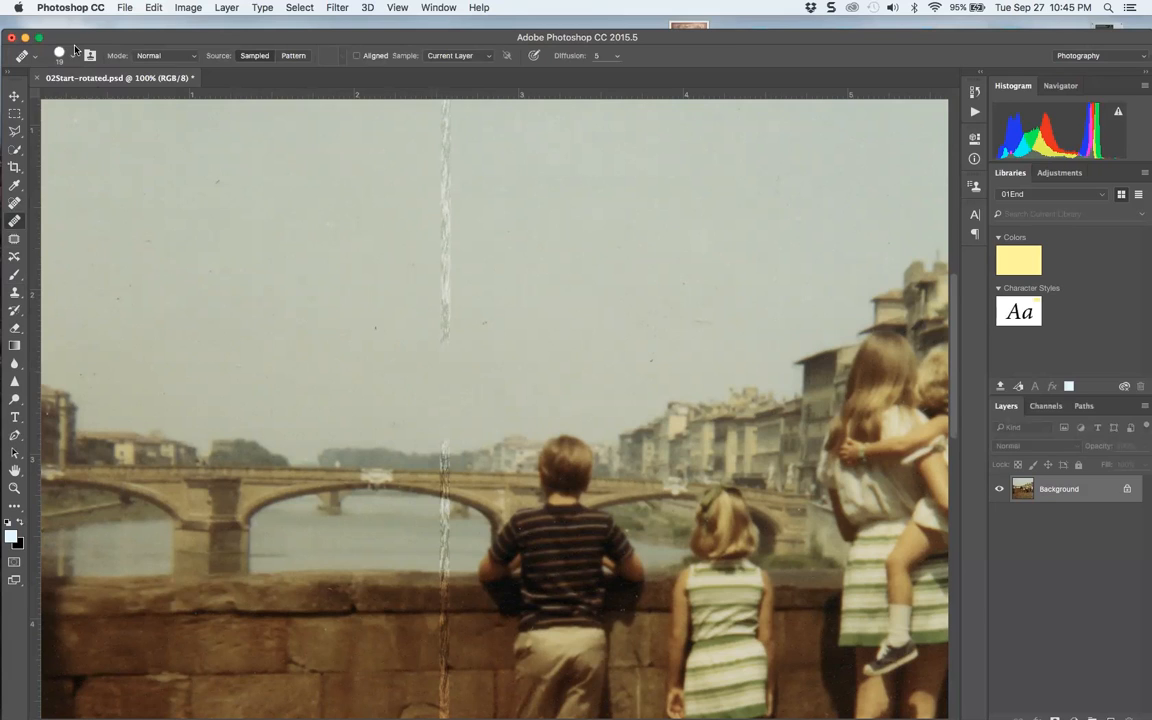
left_click(72, 55)
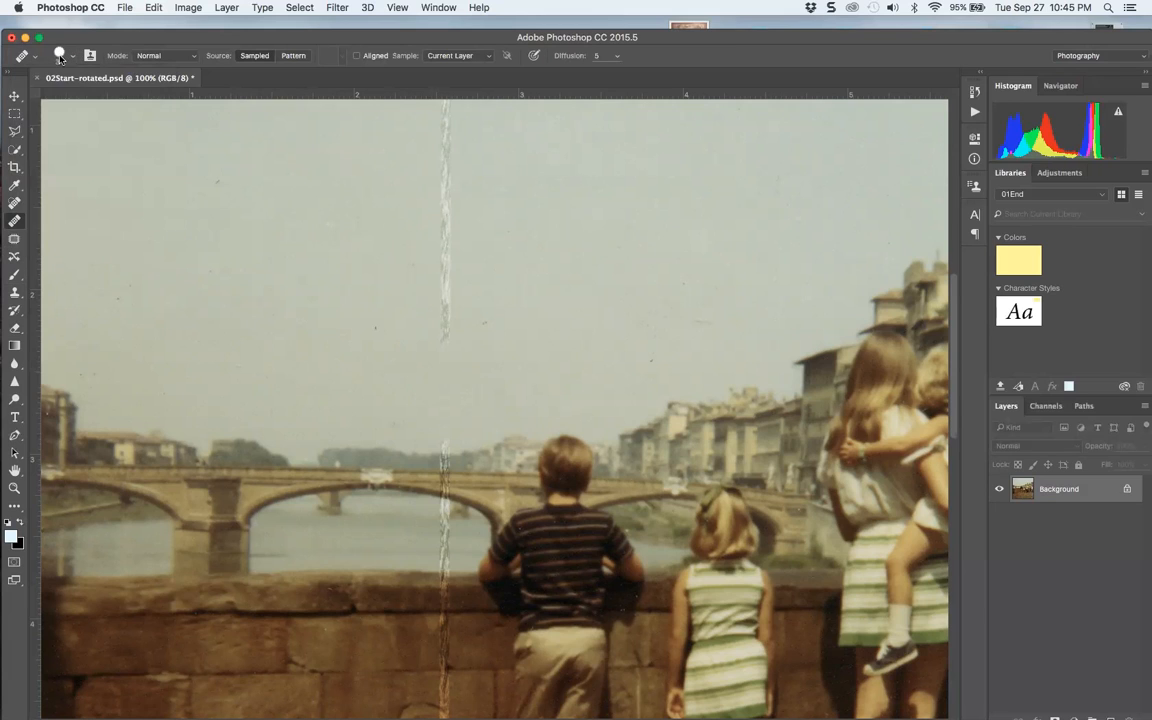
left_click(71, 55)
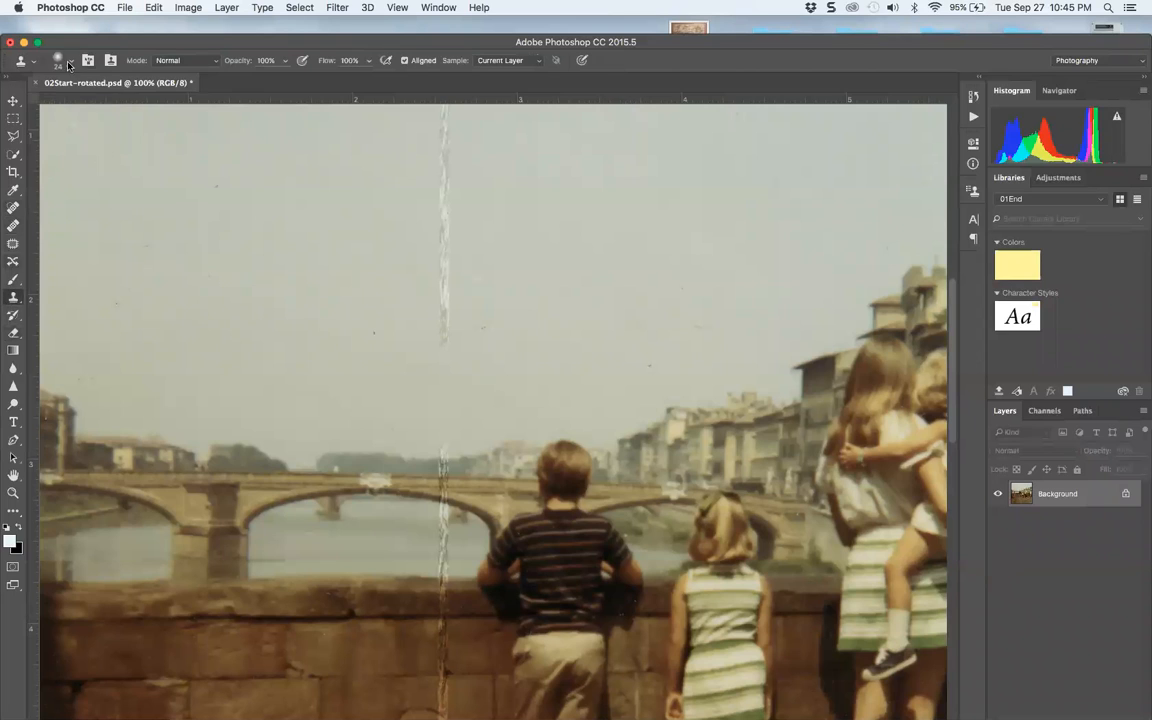
- Append the Thick Heavy Brushes set to the presets and select the 104-pixel textured brush
left_click(72, 60)
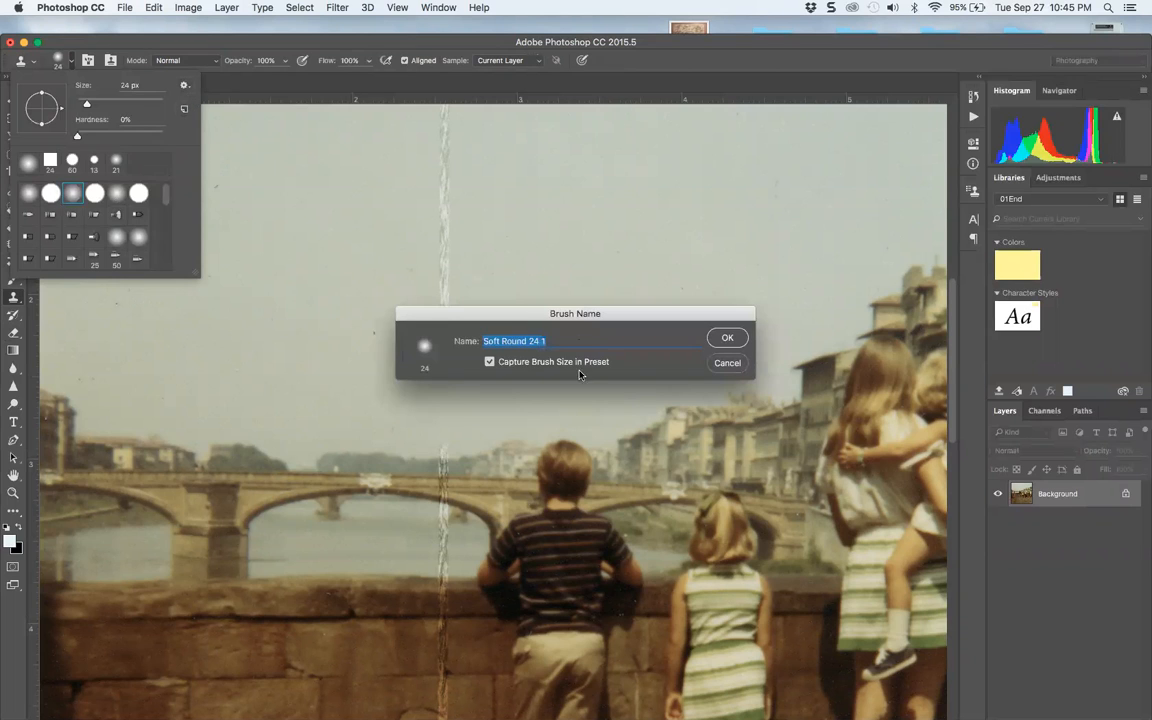
left_click(727, 337)
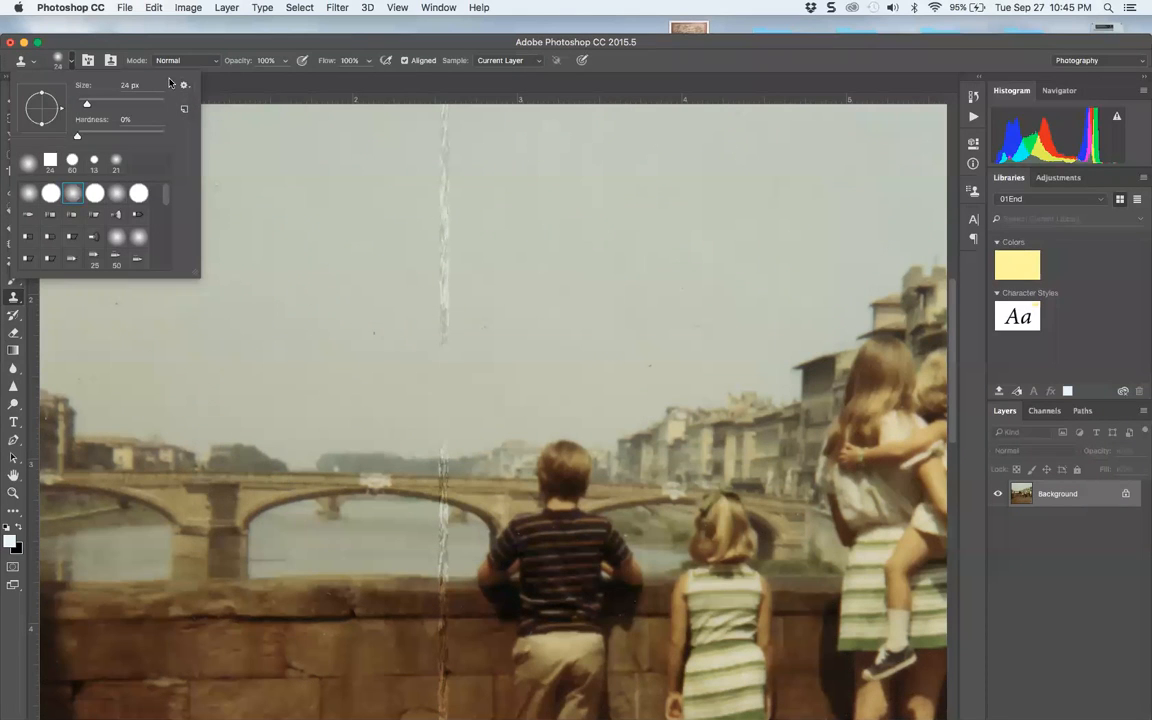
left_click(184, 84)
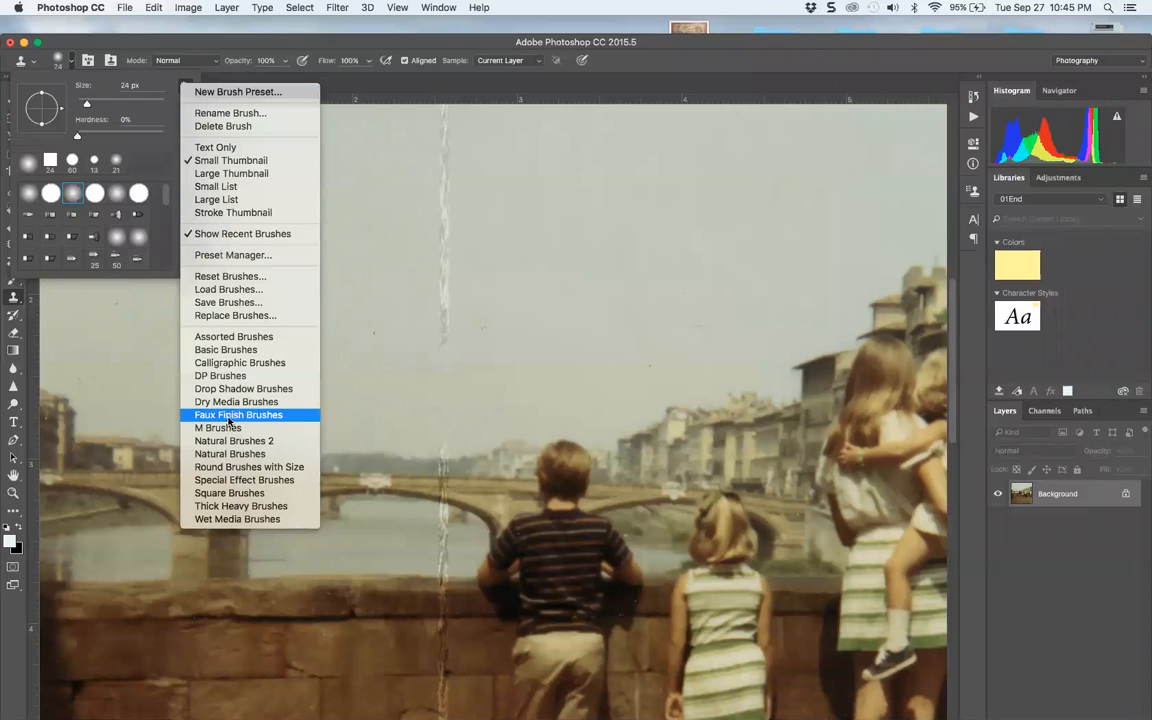
mouse_move(229, 492)
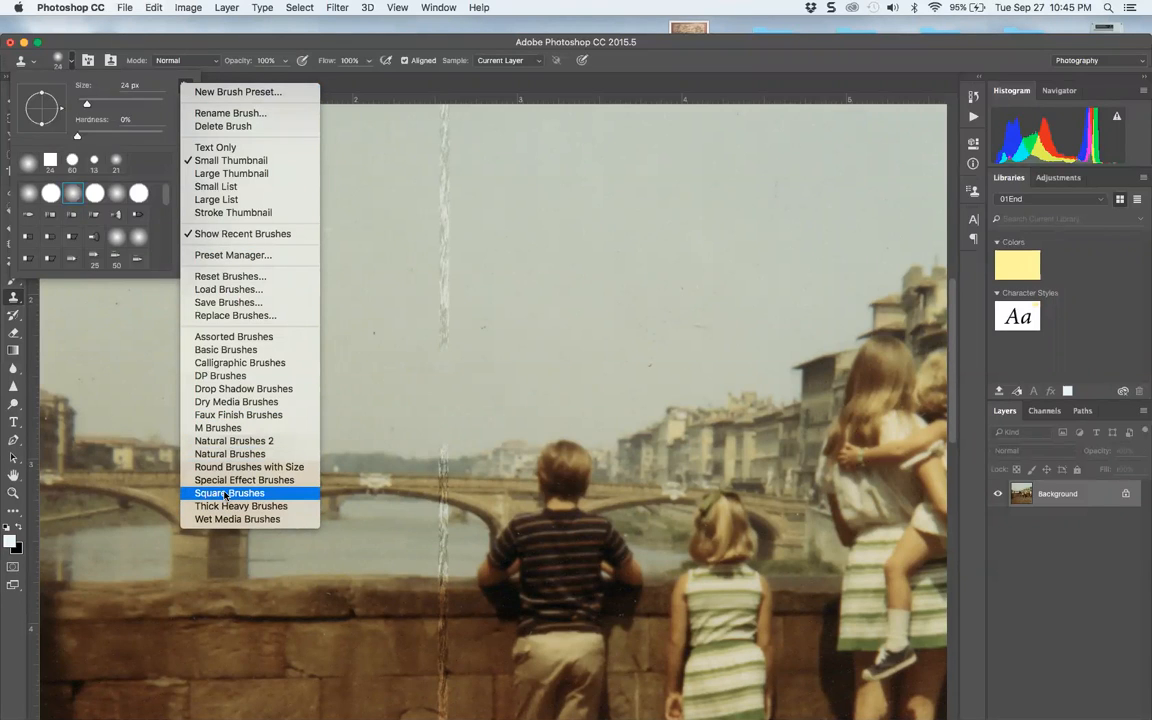
left_click(240, 505)
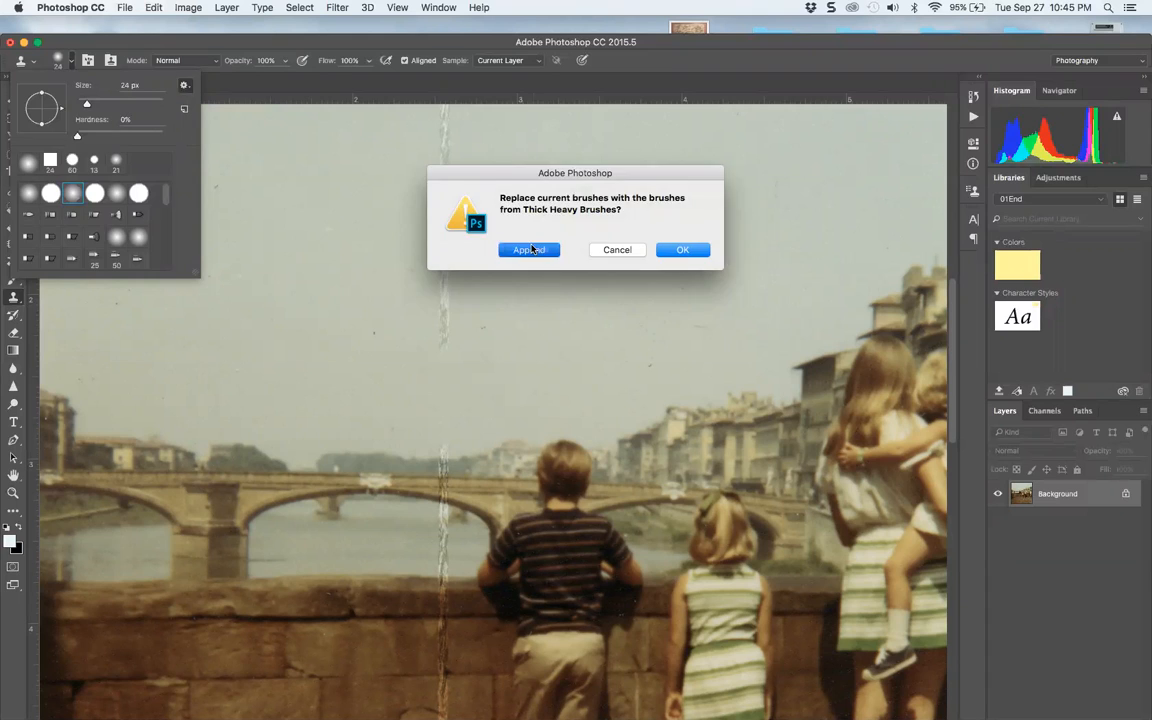
left_click(529, 249)
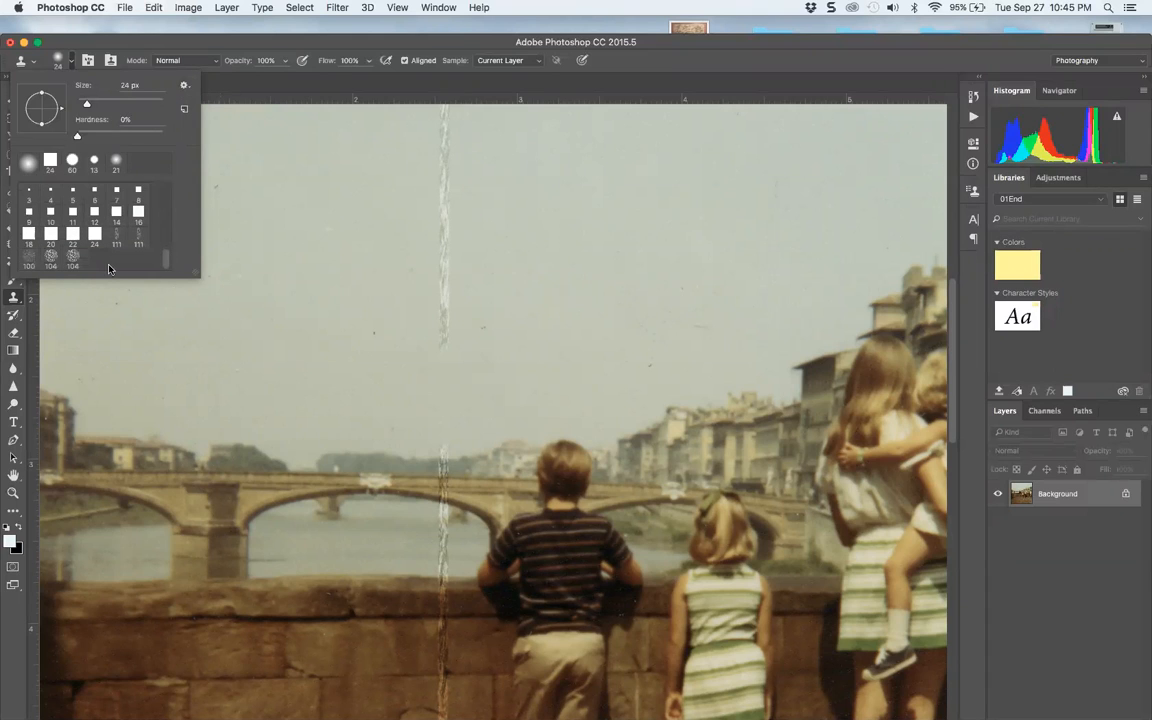
left_click(72, 258)
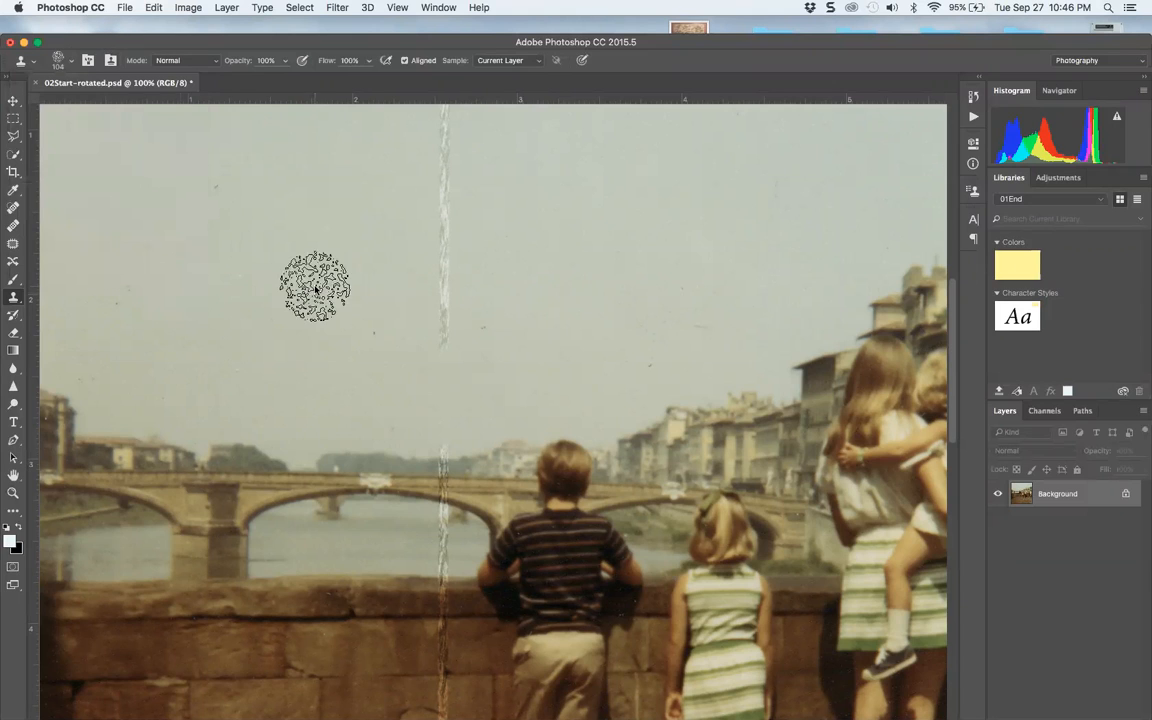
mouse_move(124, 10)
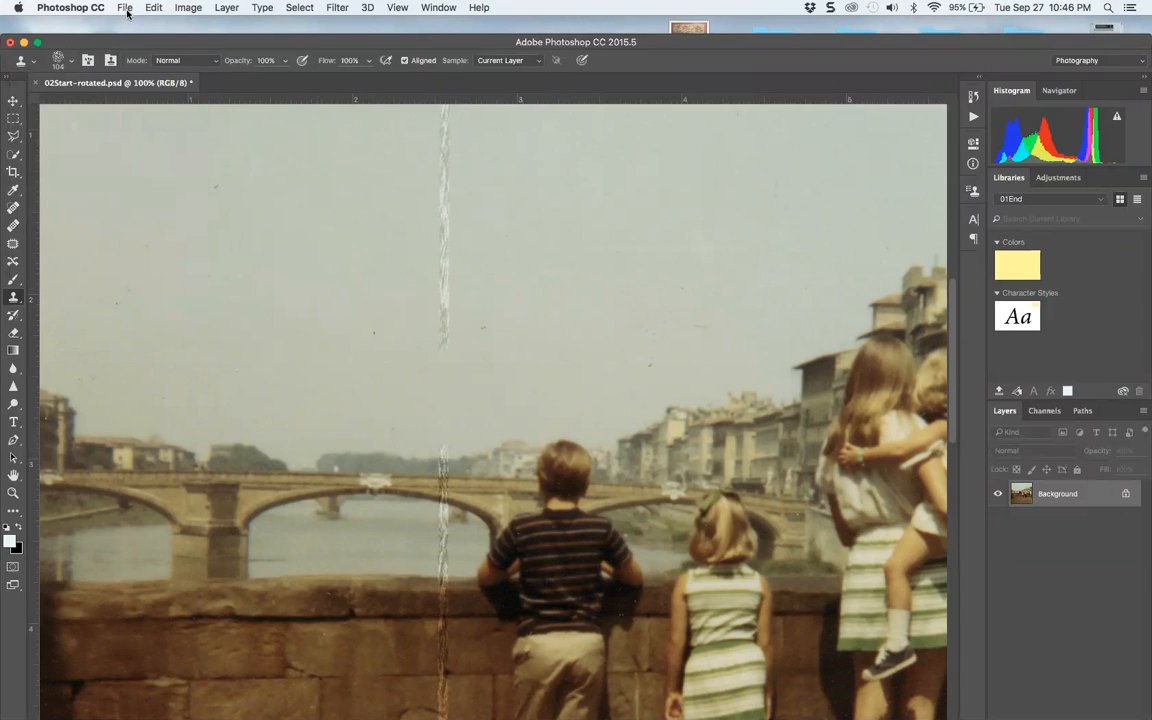
- Choose New… from the File menu for a blank document
left_click(124, 7)
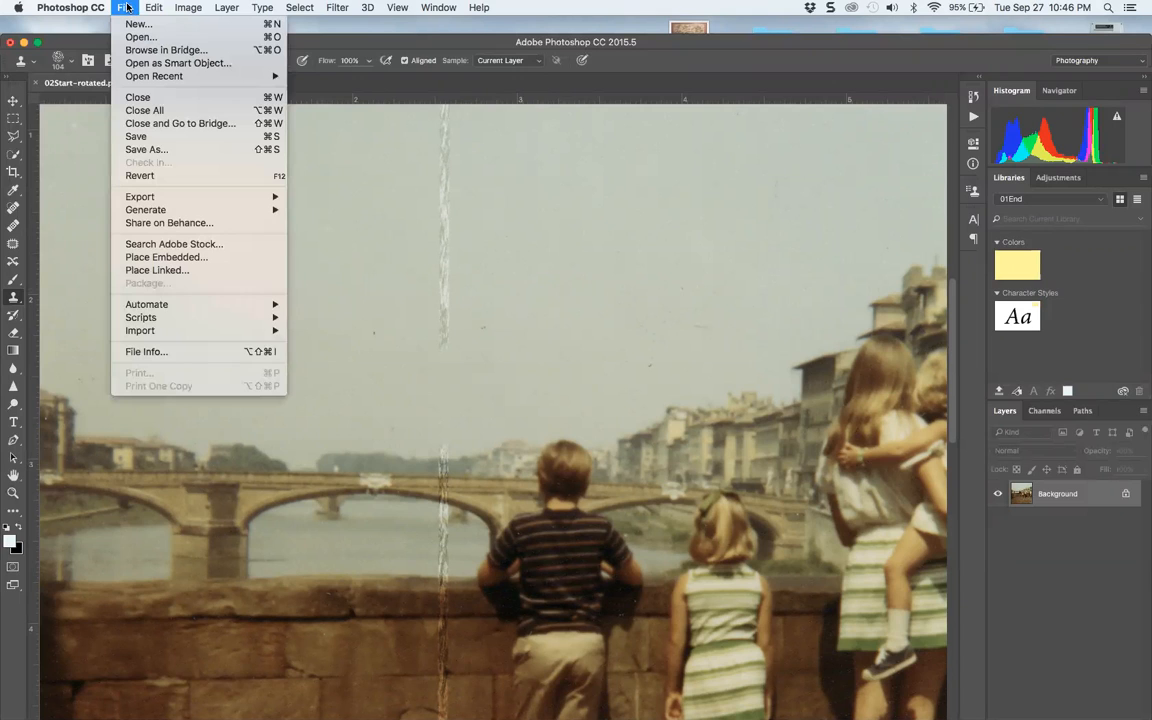
mouse_move(126, 12)
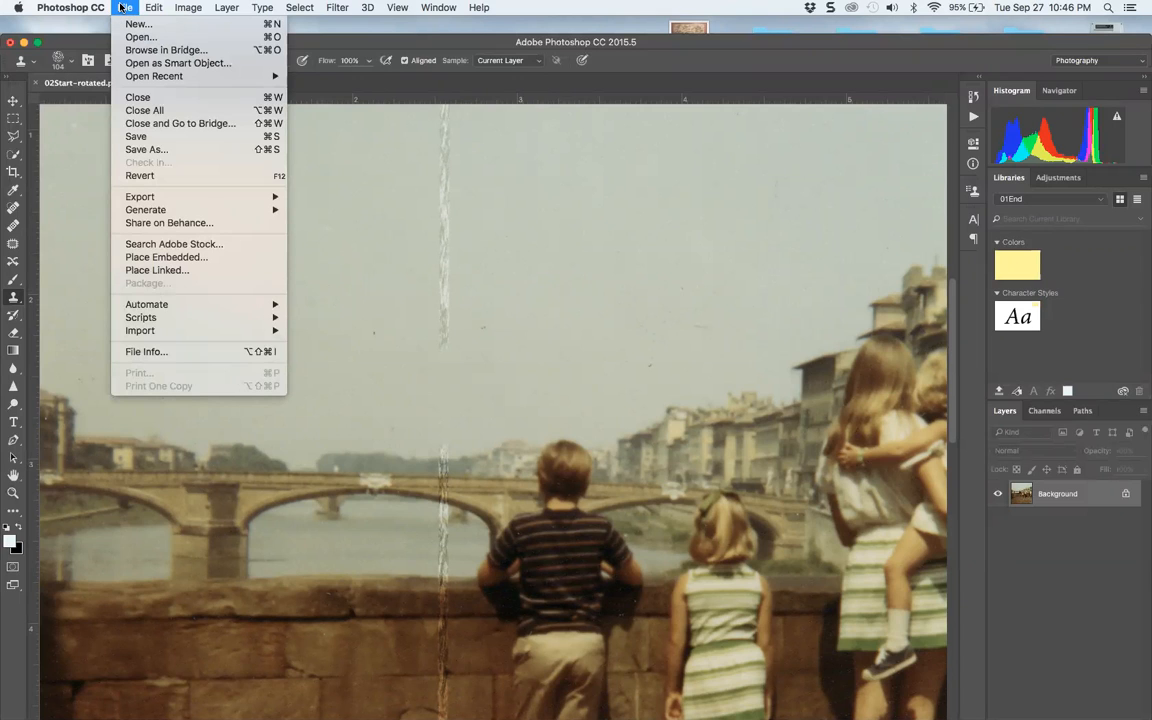
mouse_move(138, 24)
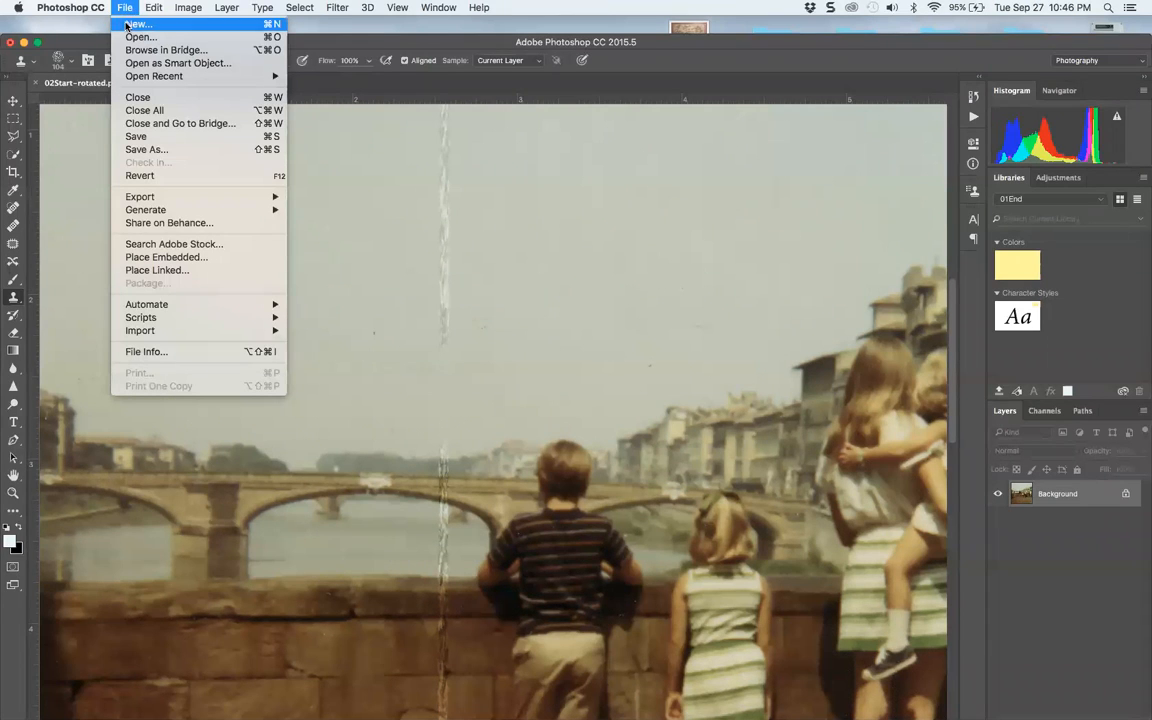
left_click(70, 7)
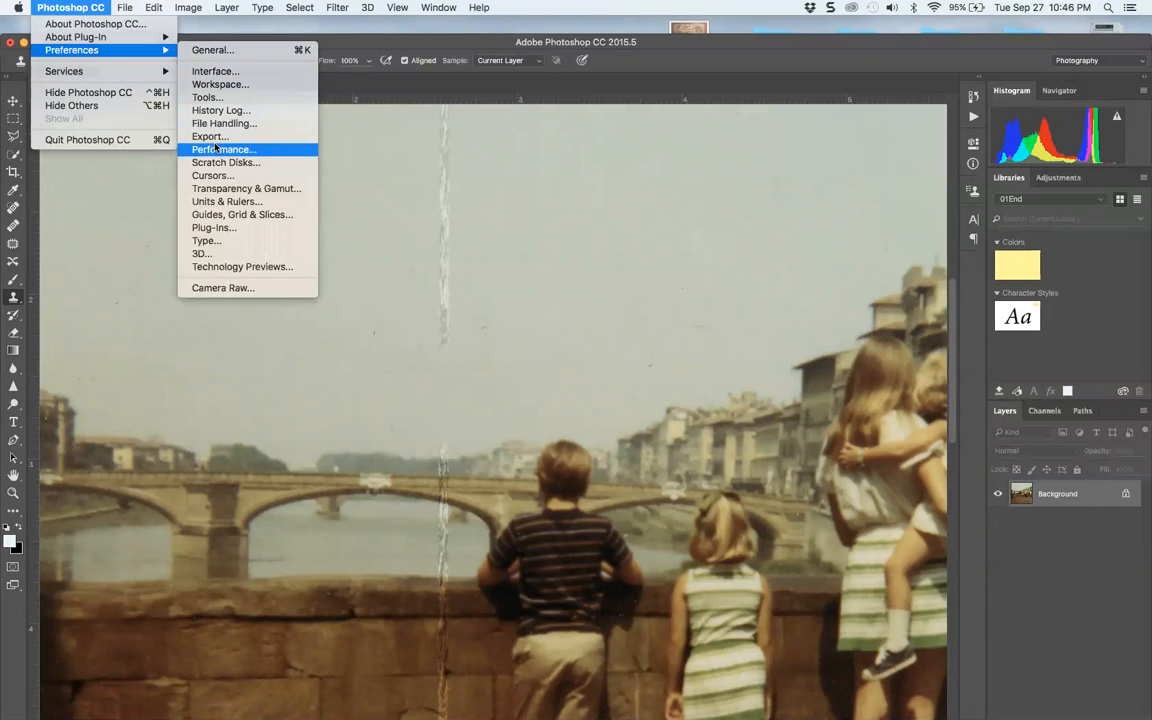
- Set Other Cursors to Precise in the Cursors preferences and confirm with OK
left_click(212, 175)
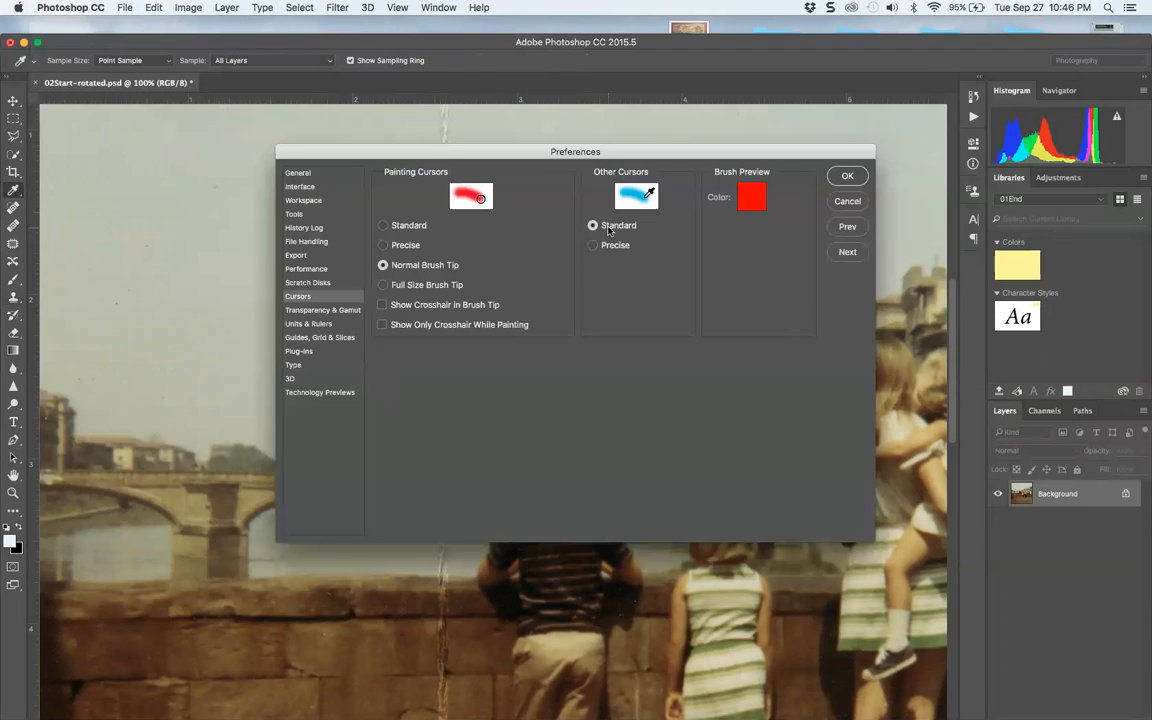
left_click(593, 245)
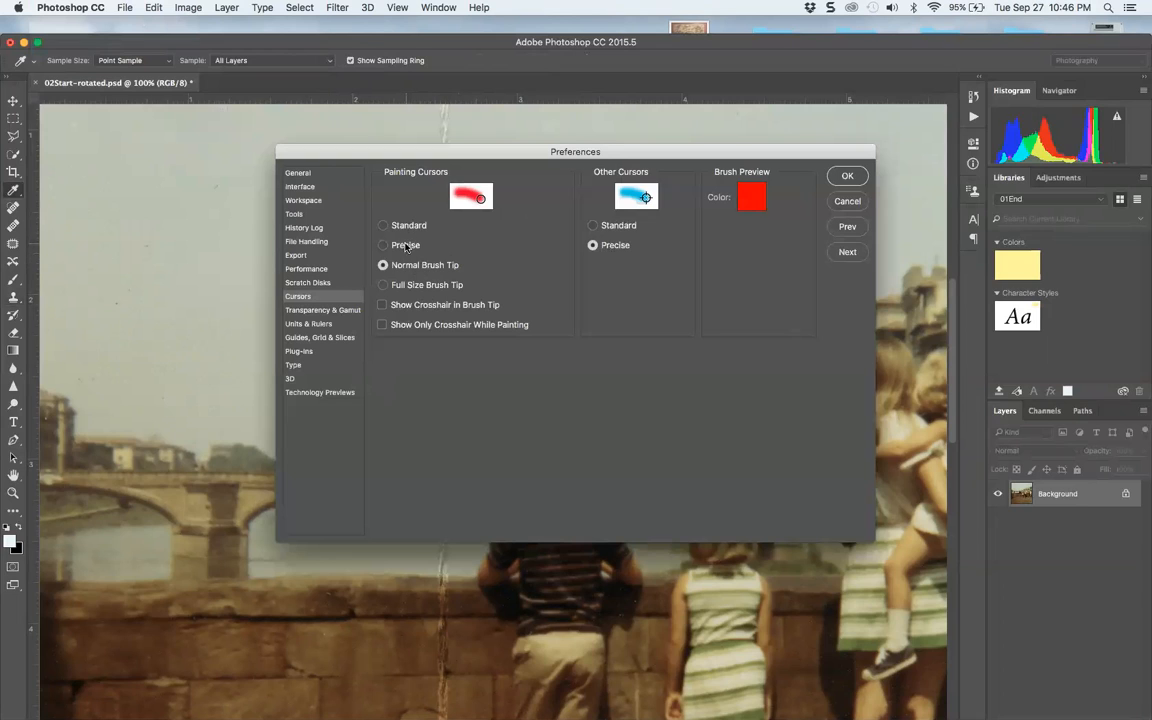
mouse_move(416, 280)
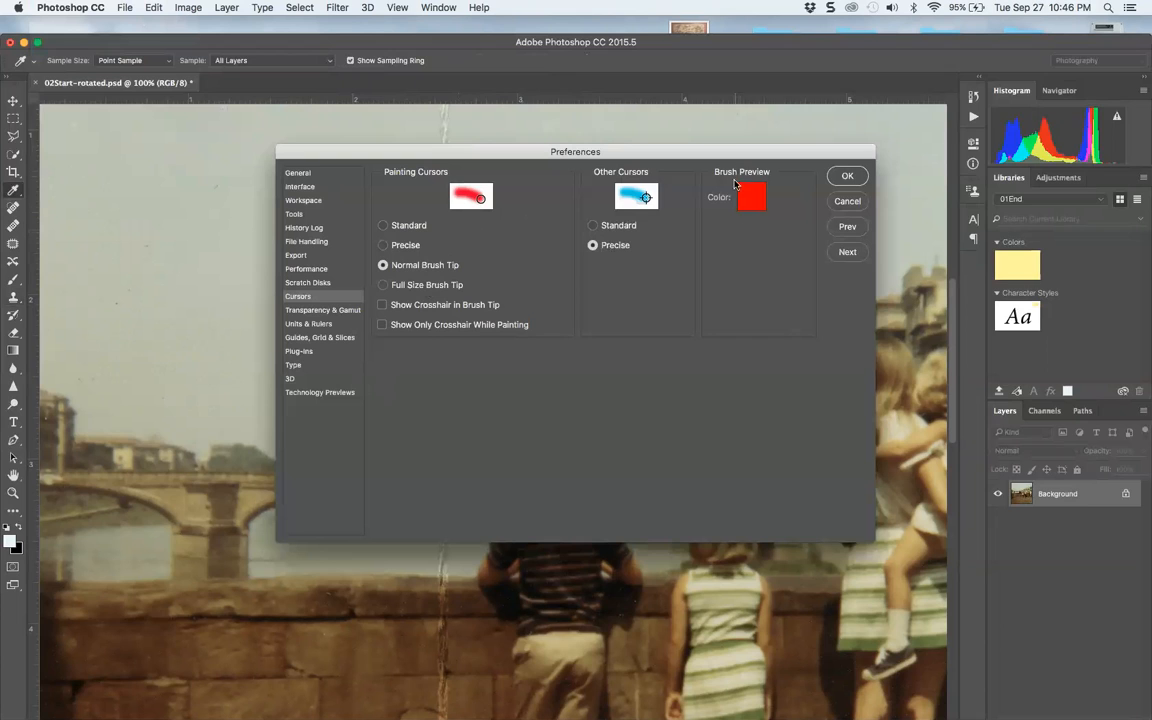
left_click(846, 175)
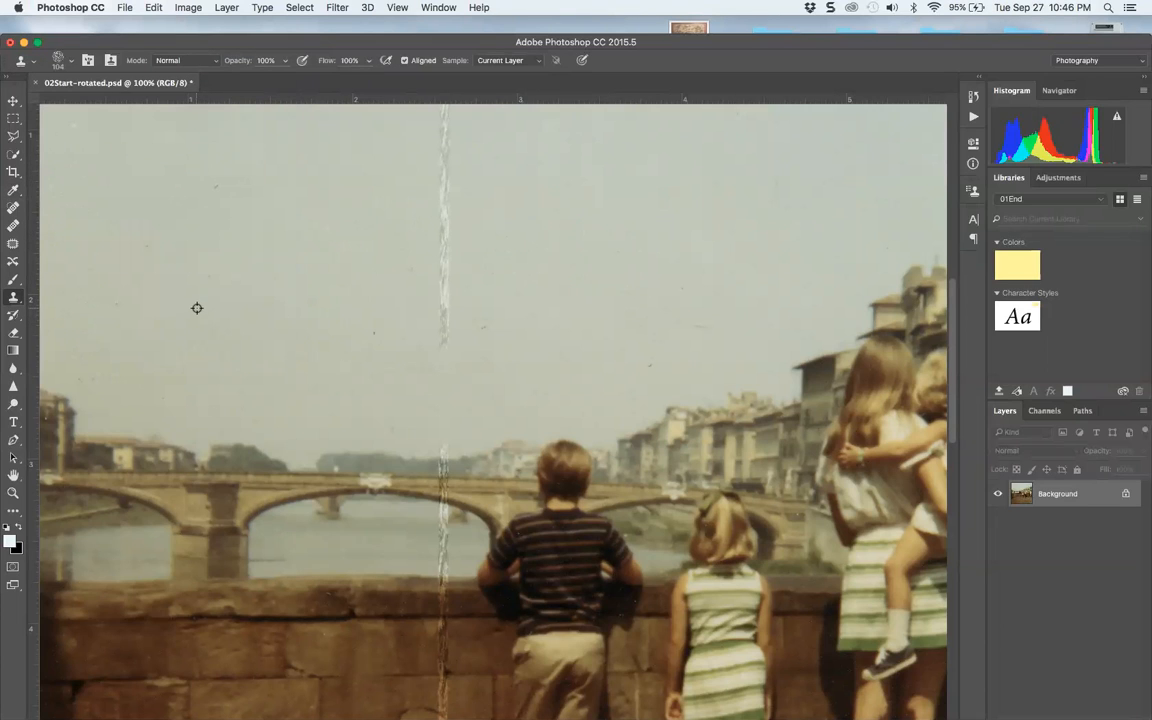
mouse_move(163, 242)
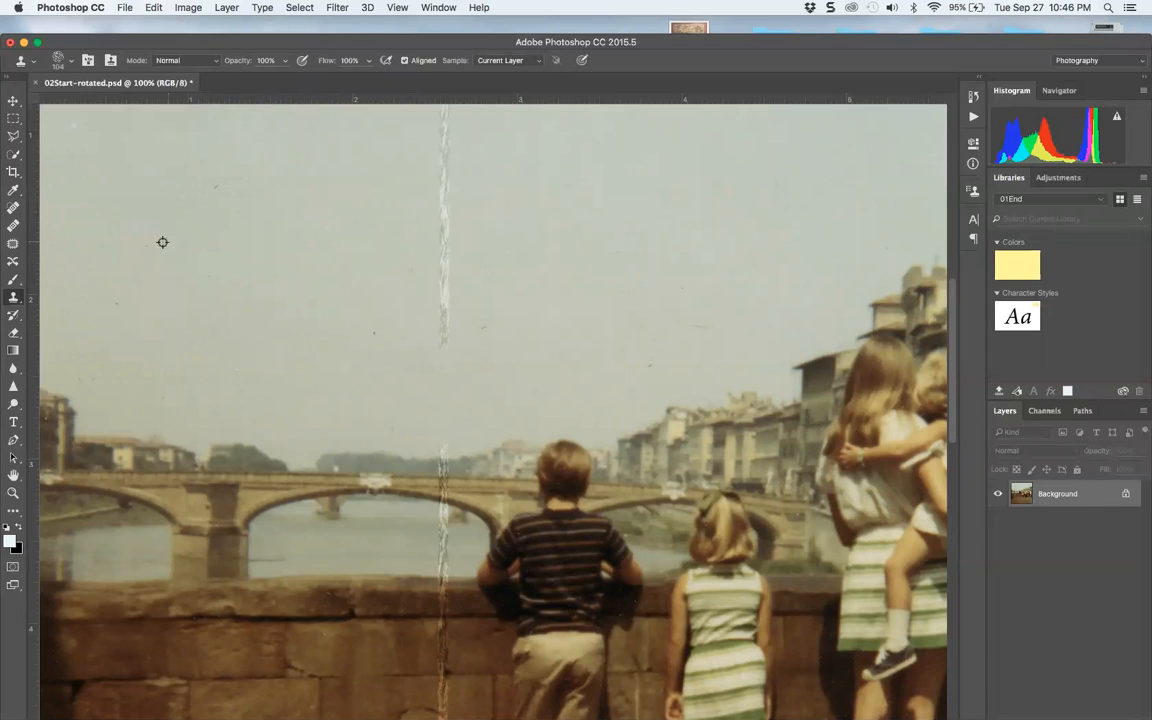
mouse_move(479, 139)
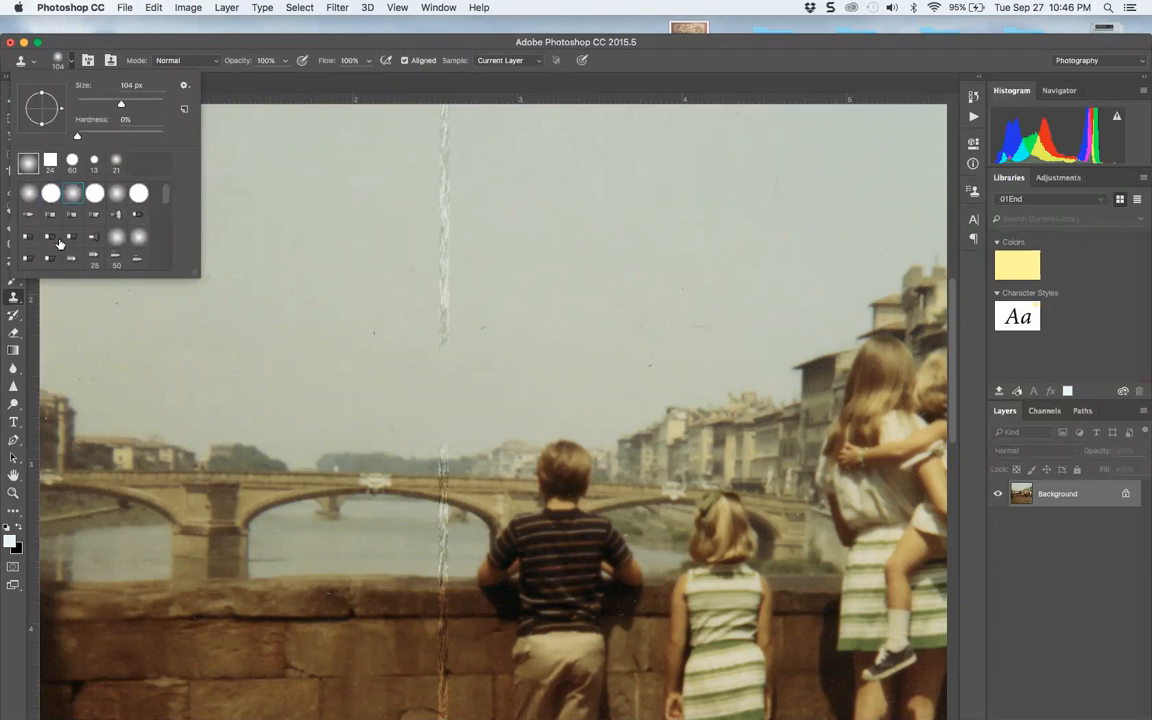
- Select a soft round brush tip with 0% hardness for the Clone Stamp
left_click(94, 192)
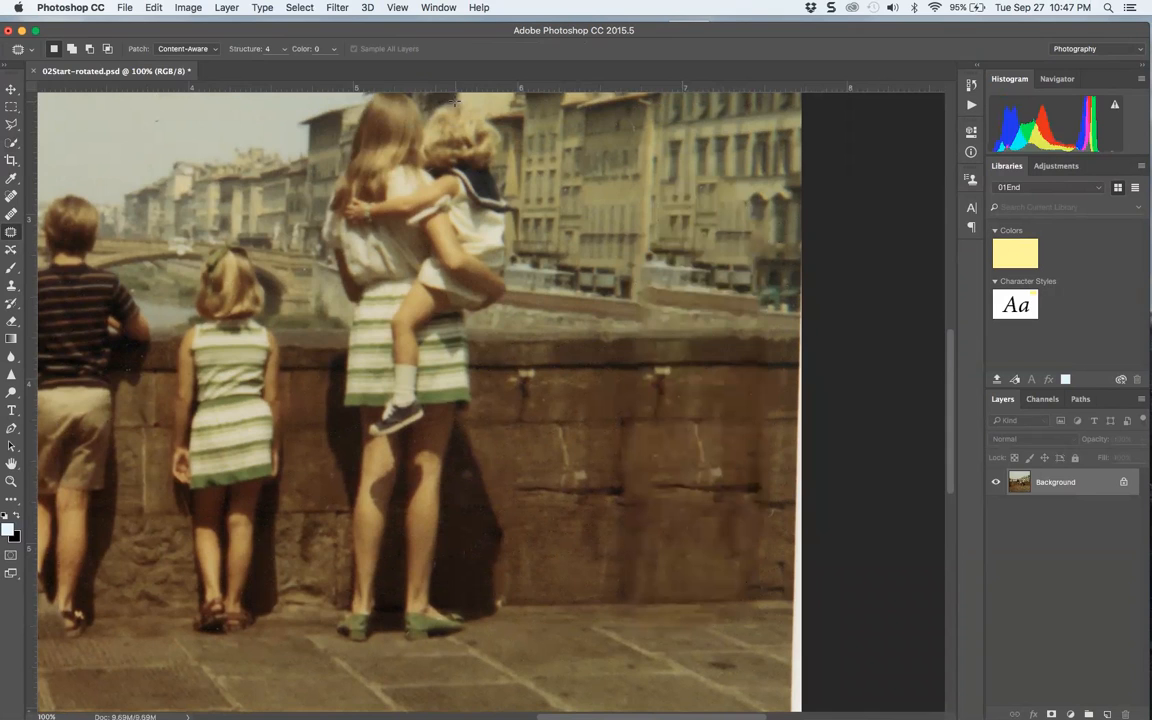
- Open the Select menu over the photo's right side with Content-Aware Patch active
left_click(299, 7)
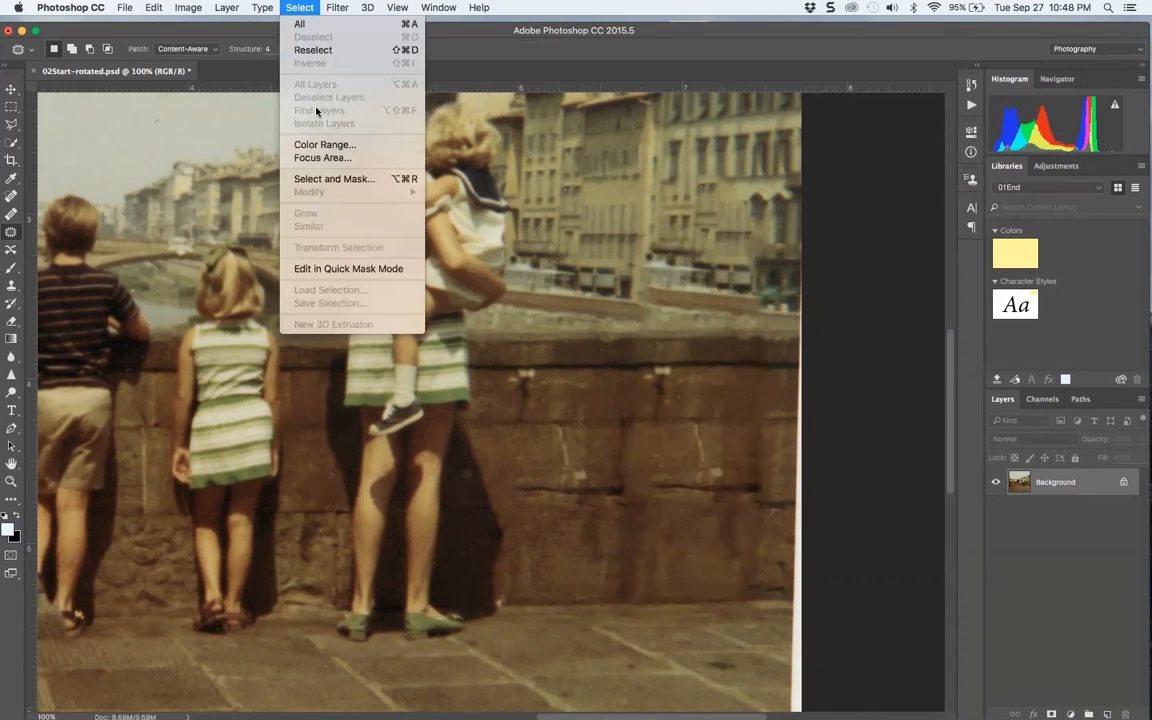
mouse_move(304, 70)
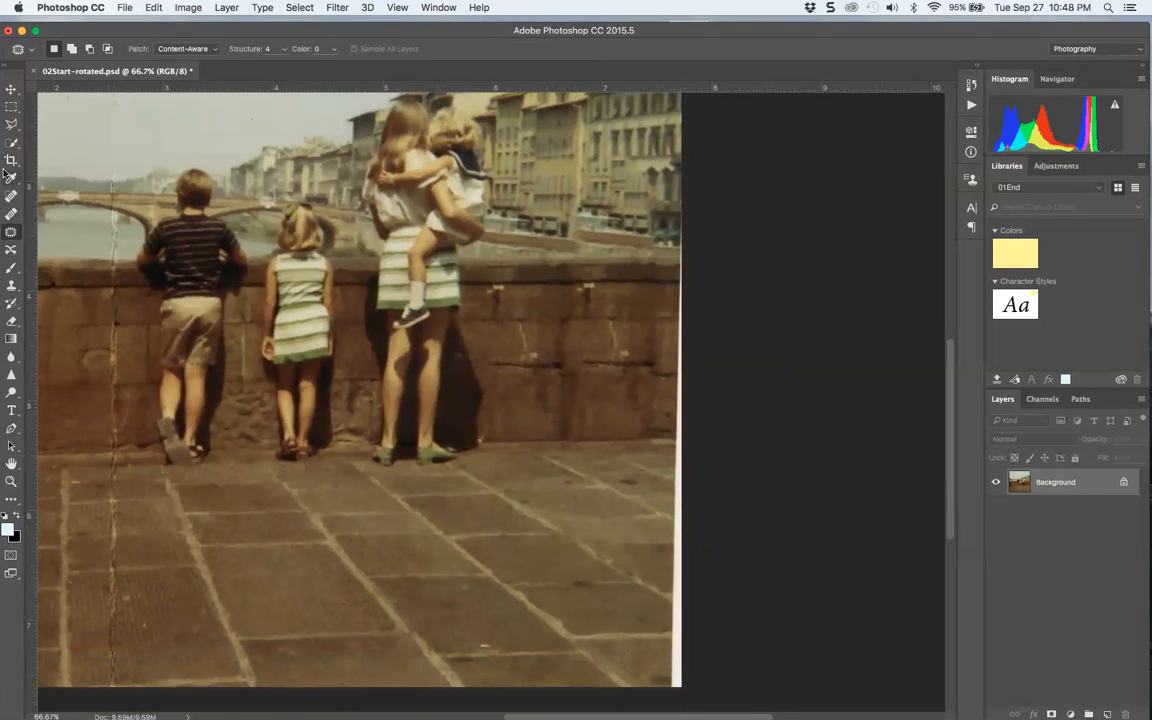
mouse_move(683, 173)
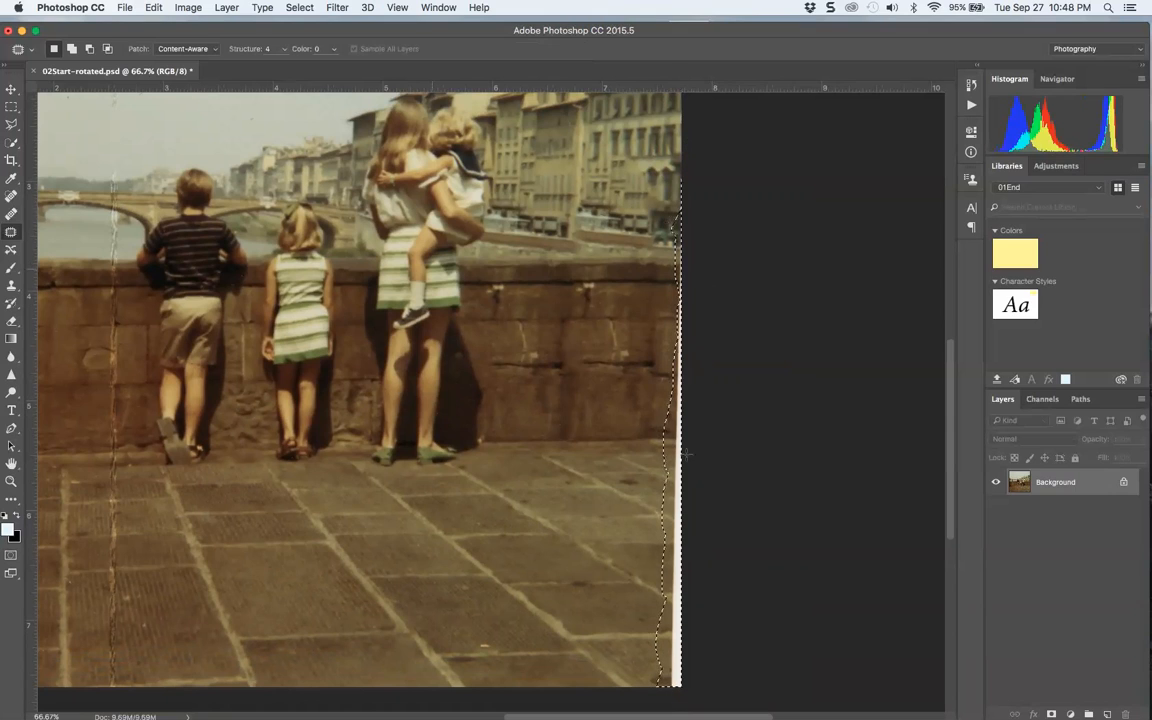
- Close the Patch selection around the white paper strip on the right edge
left_click(12, 91)
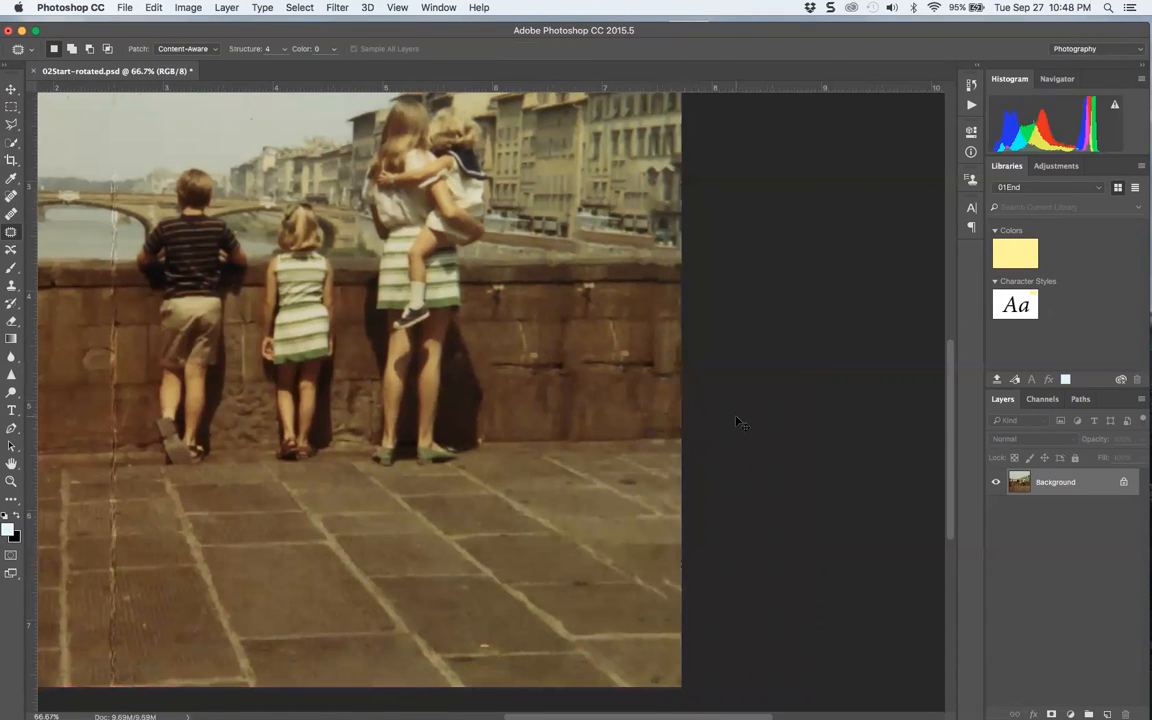
mouse_move(665, 457)
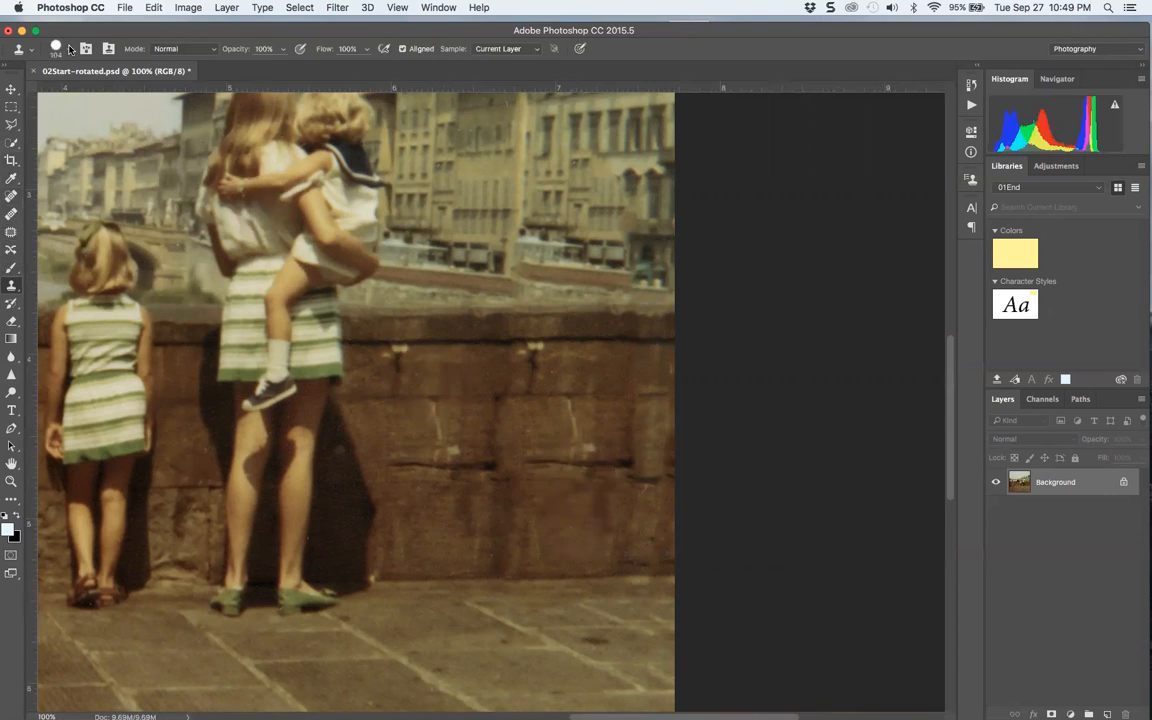
- Switch the Clone Stamp to a smaller 43-pixel brush
left_click(56, 48)
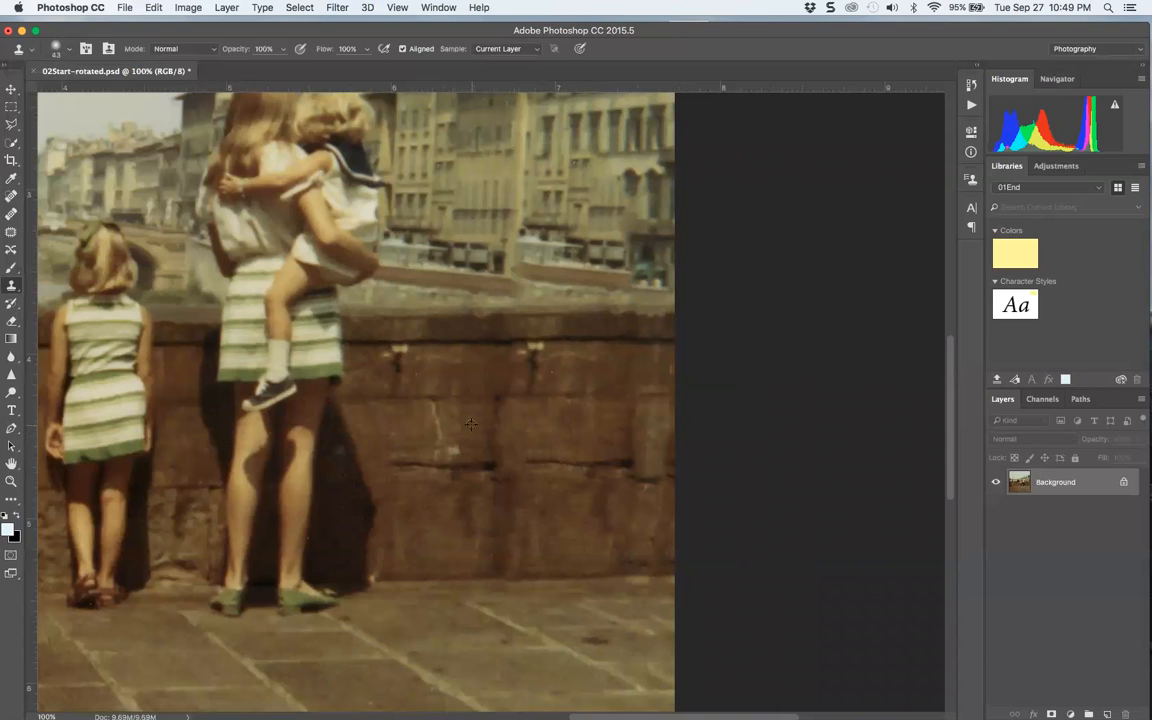
mouse_move(470, 362)
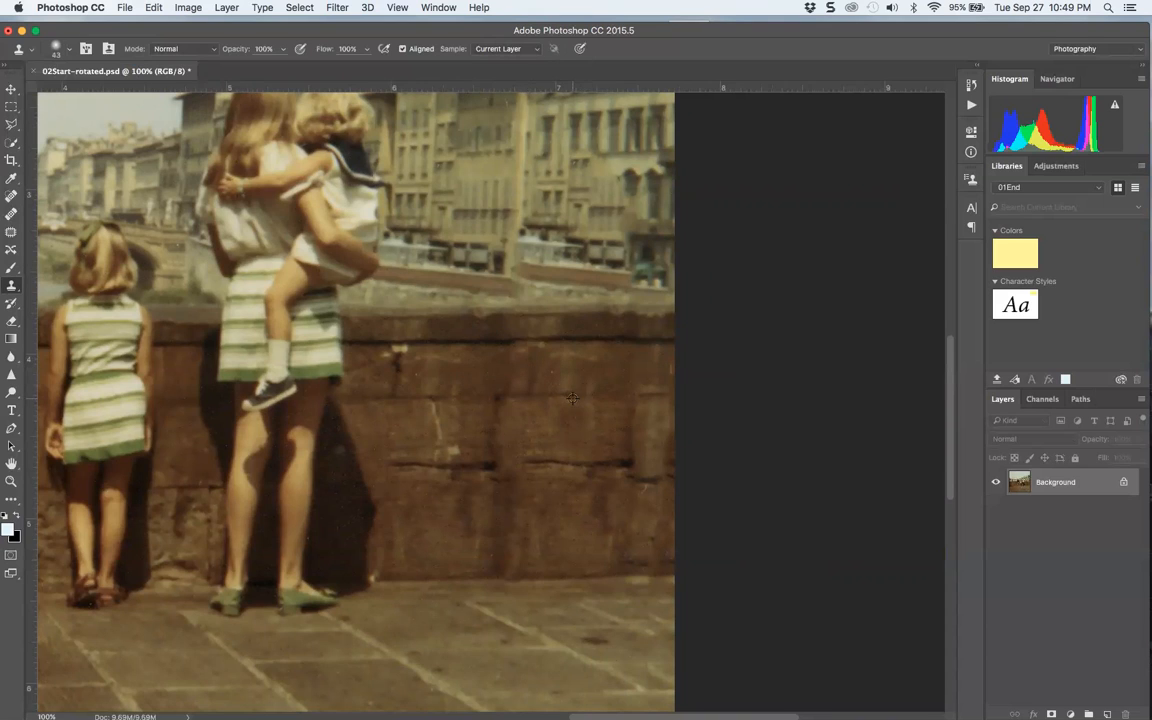
mouse_move(523, 383)
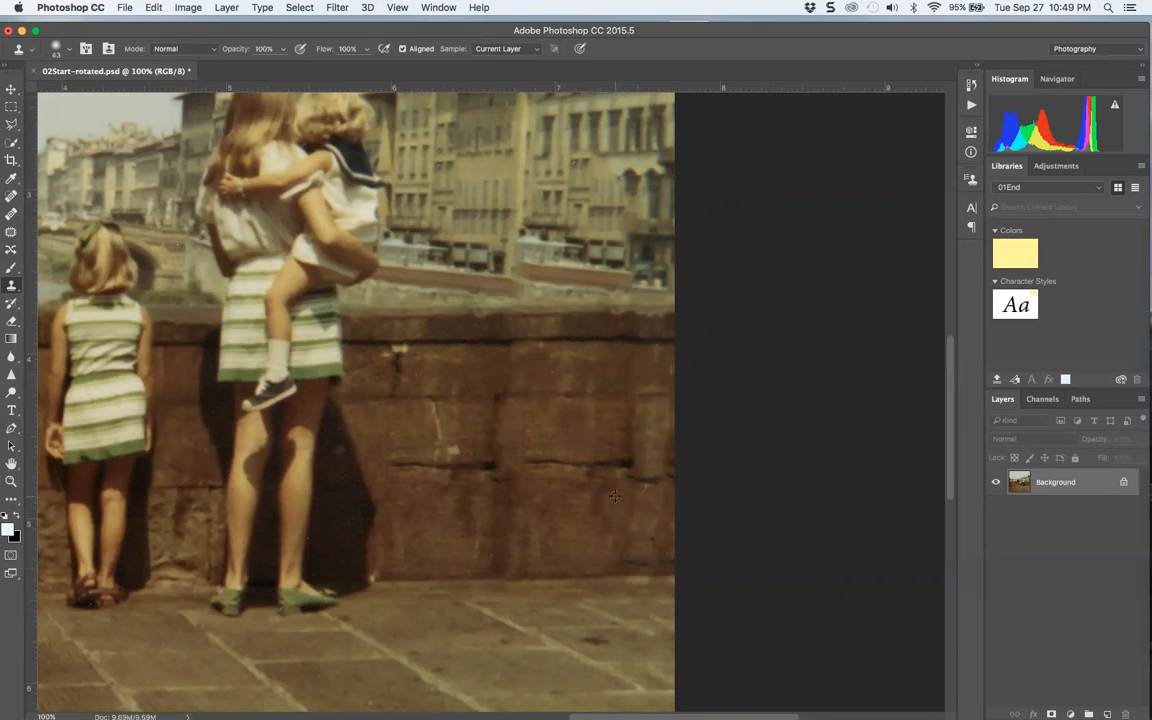
mouse_move(600, 575)
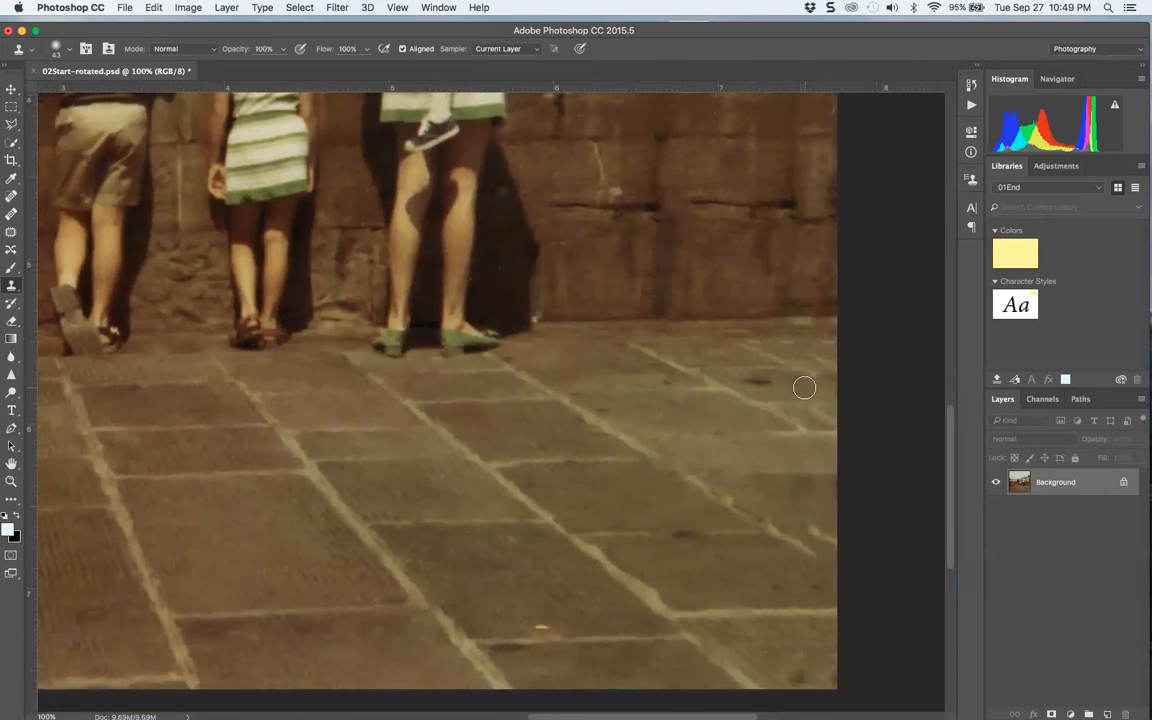
mouse_move(833, 413)
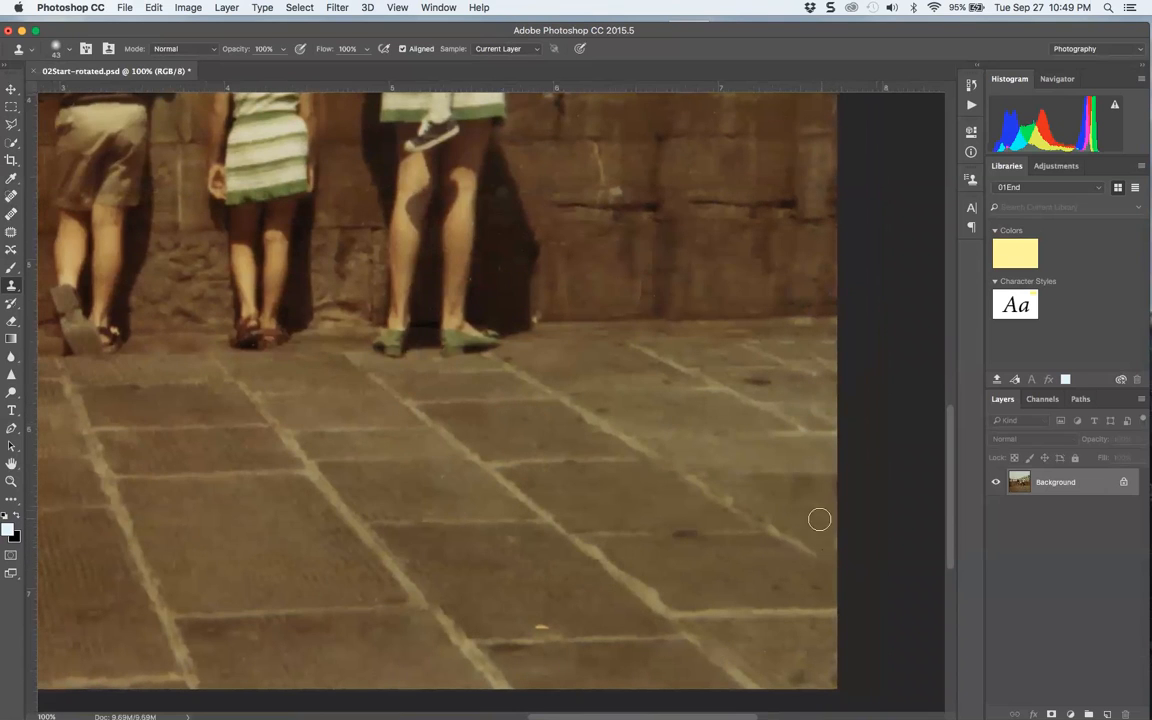
mouse_move(807, 581)
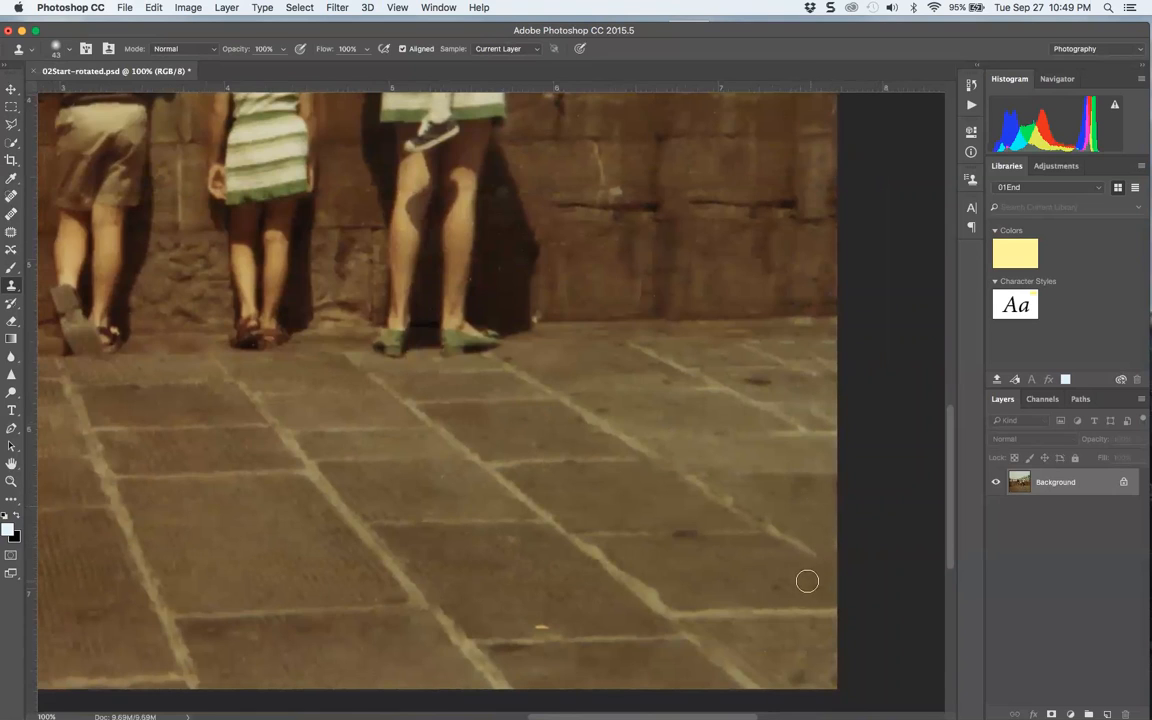
mouse_move(778, 585)
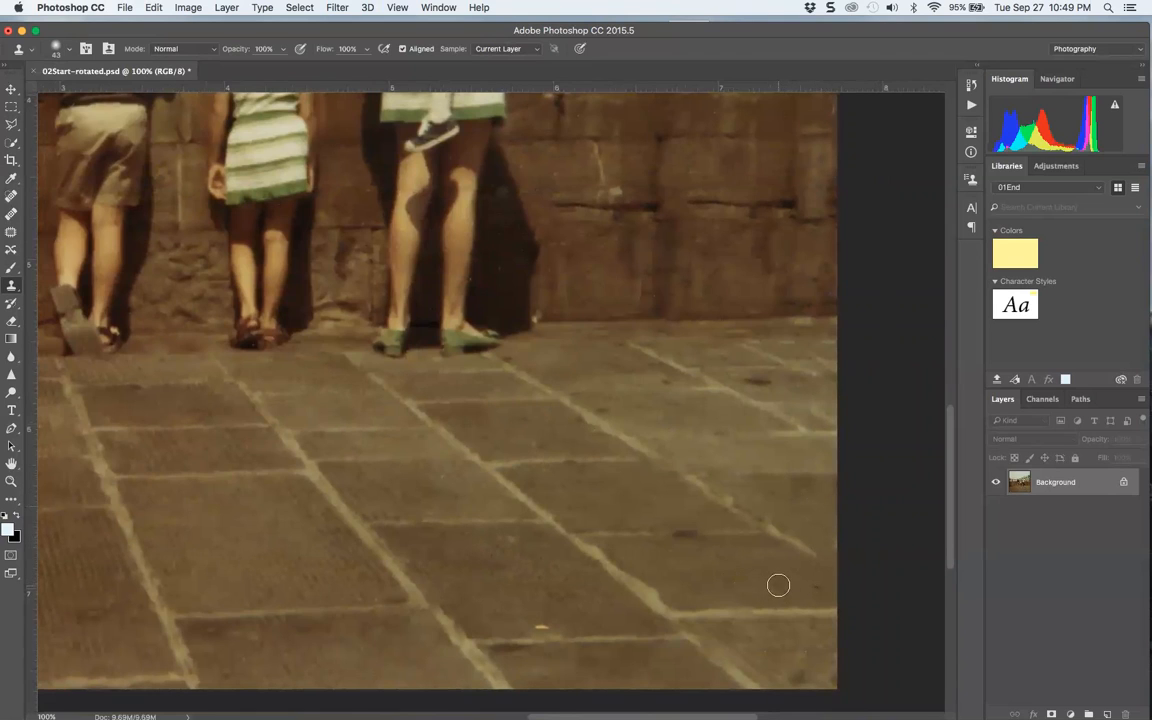
mouse_move(826, 540)
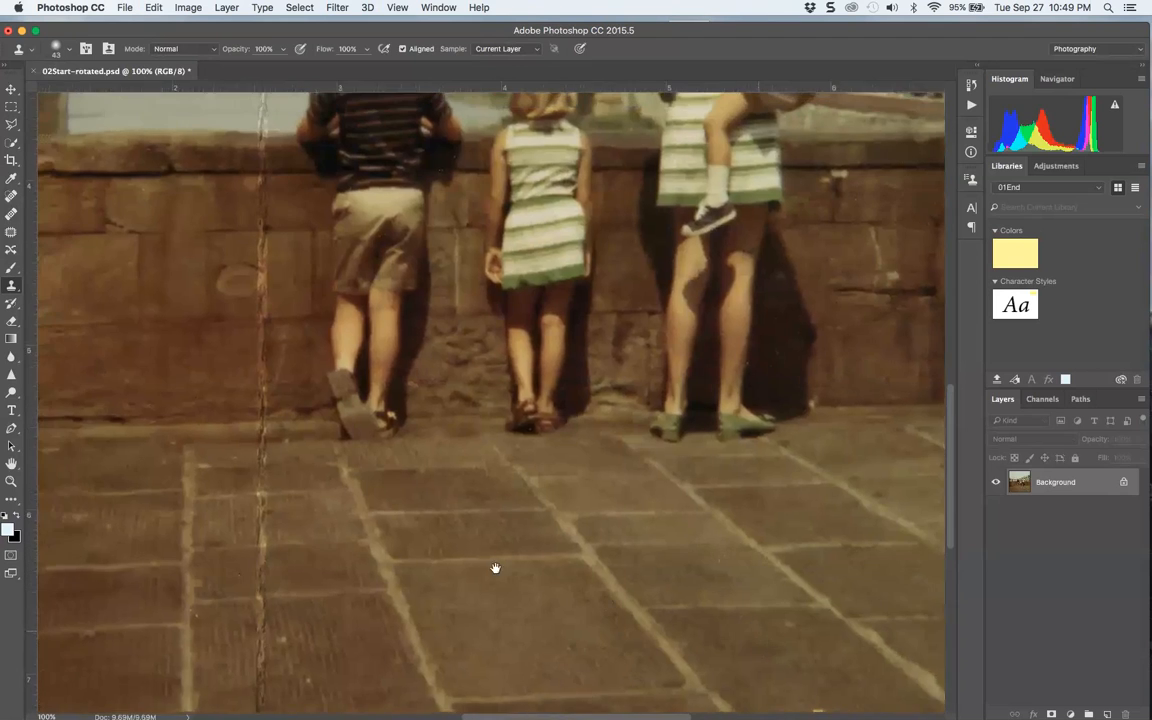
- Pan to the sky and paint along the vertical scratch with the Clone Stamp
left_click_drag(495, 568, 557, 593)
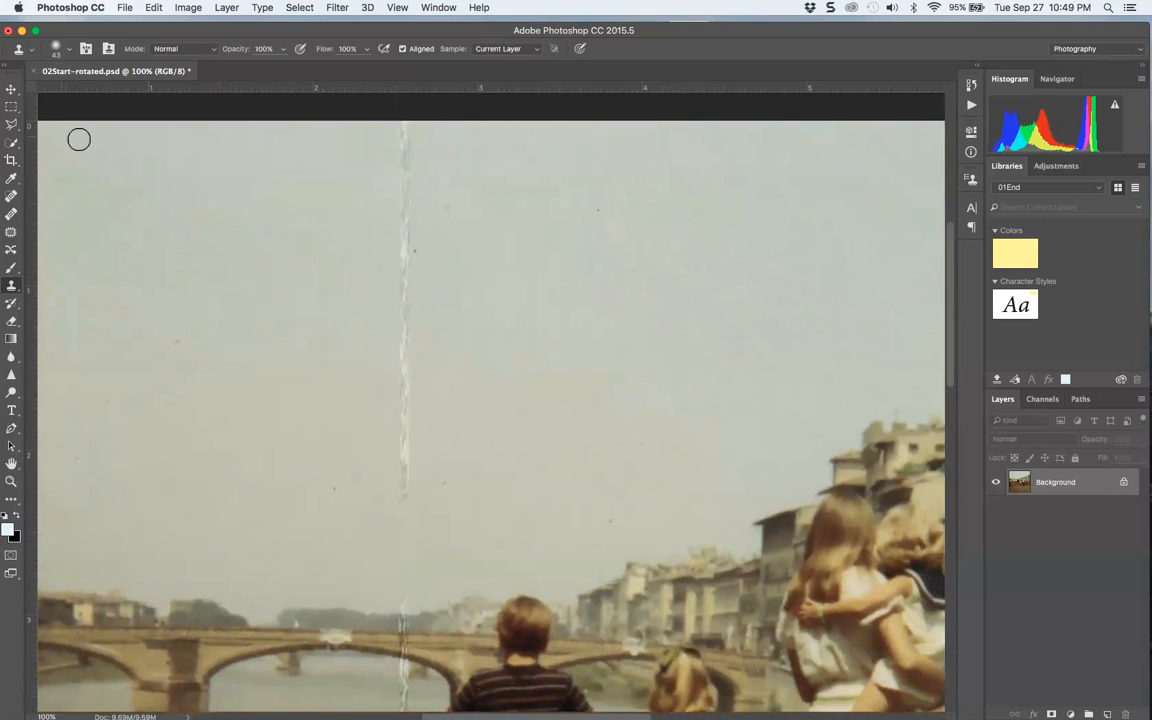
mouse_move(371, 262)
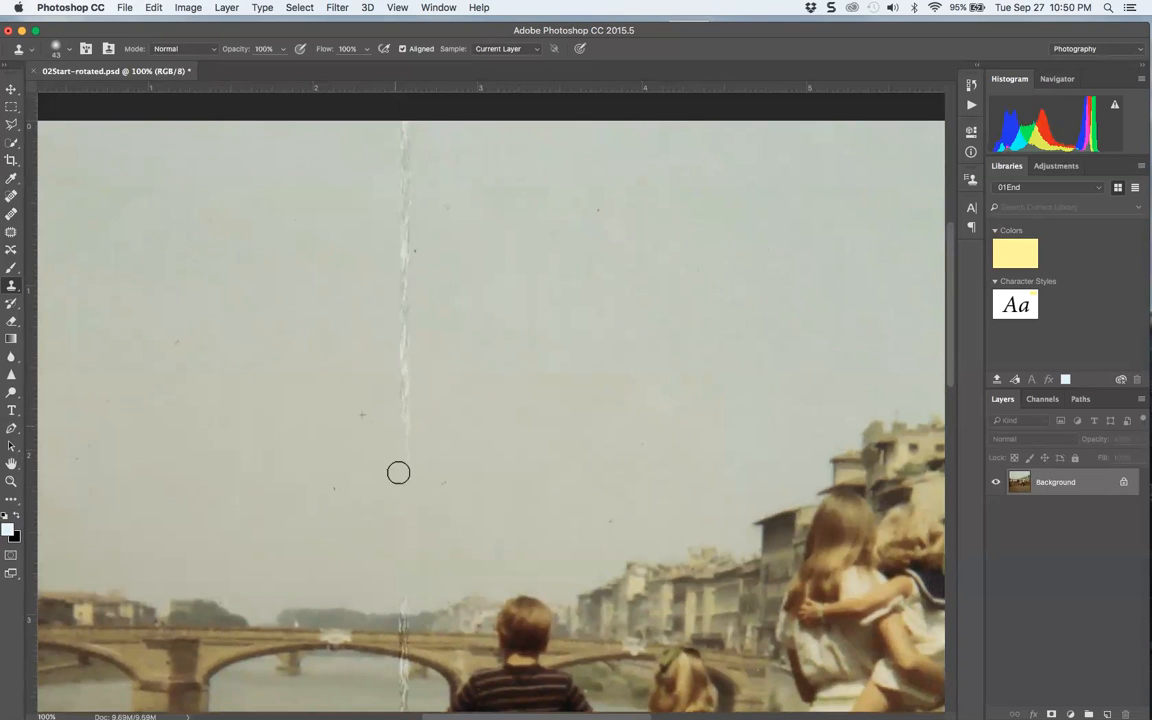
left_click_drag(398, 472, 395, 324)
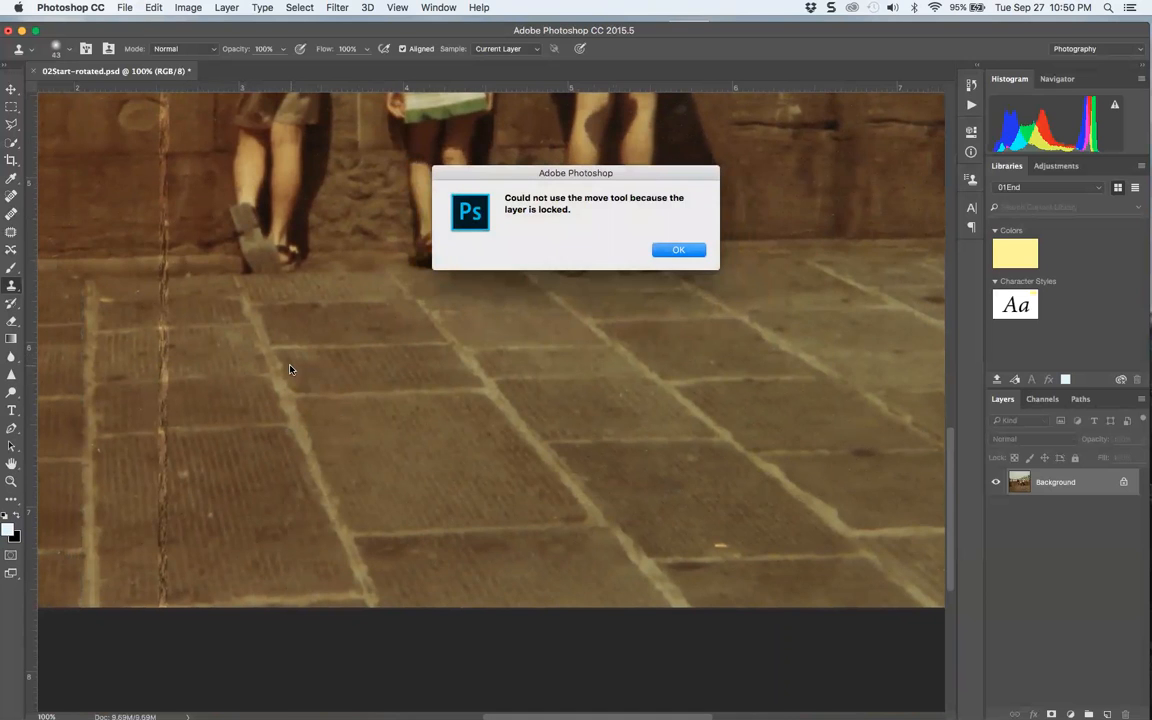
- Dismiss the locked-layer warning with OK
left_click(678, 249)
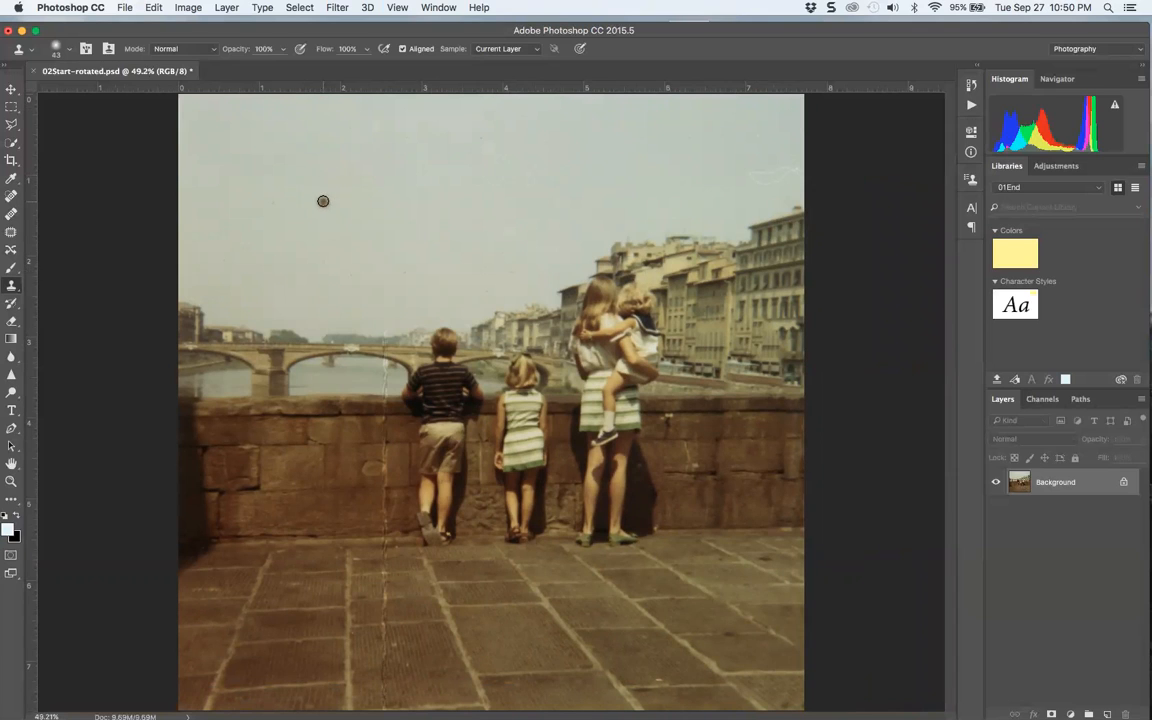
mouse_move(318, 199)
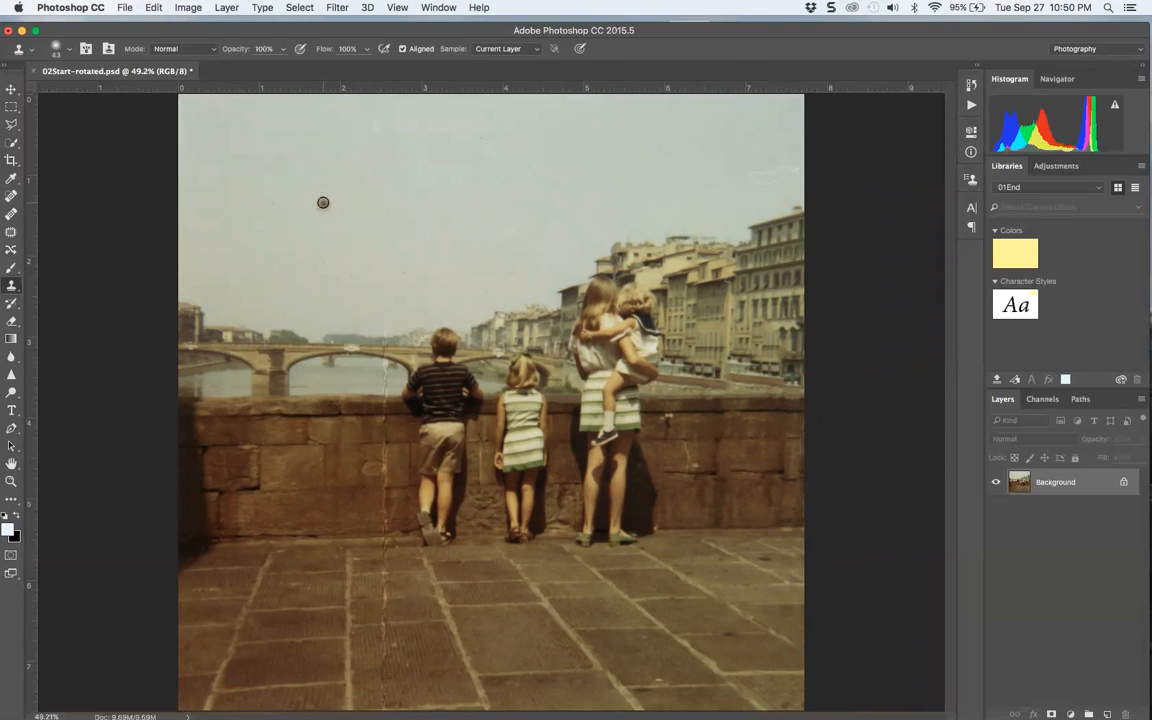
mouse_move(322, 214)
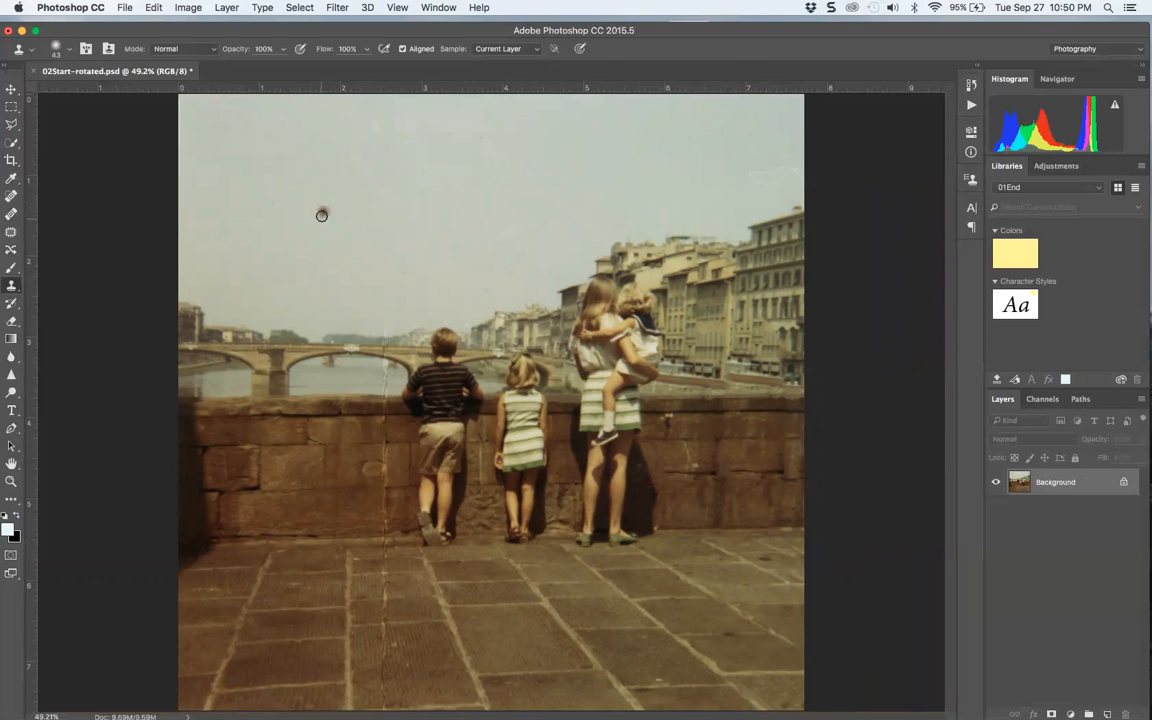